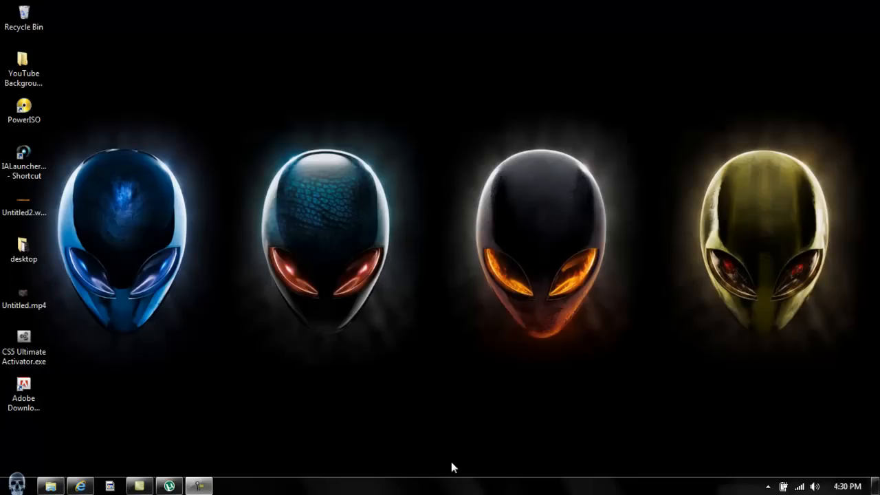
- Launch uTorrent from the taskbar, showing its empty torrent list
{"action": "left_click", "coordinate": [168, 485]}
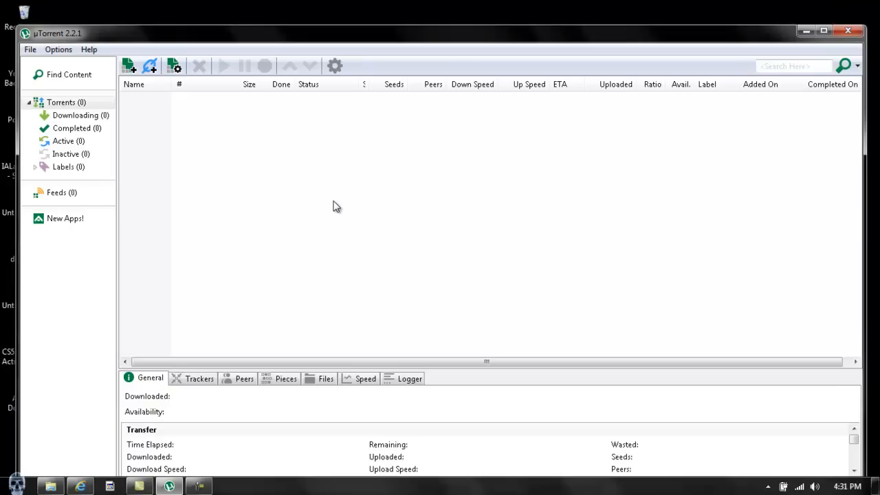
{"action": "mouse_move", "coordinate": [235, 231]}
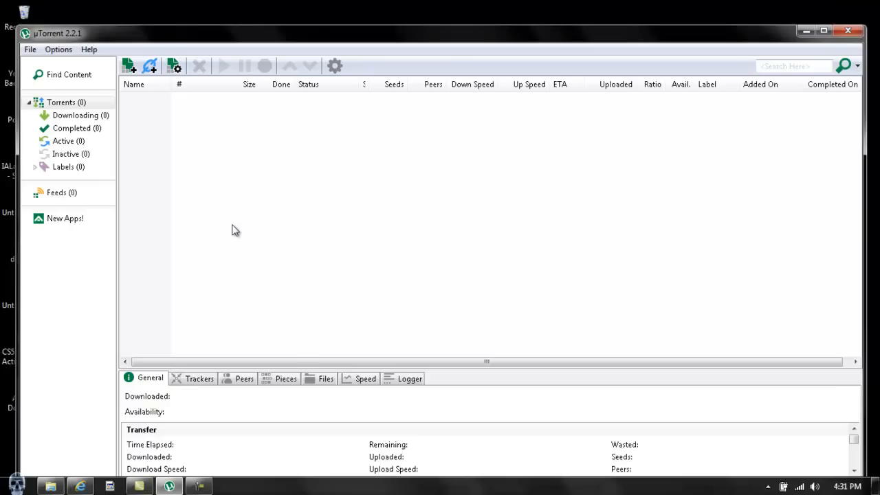
{"action": "mouse_move", "coordinate": [190, 181]}
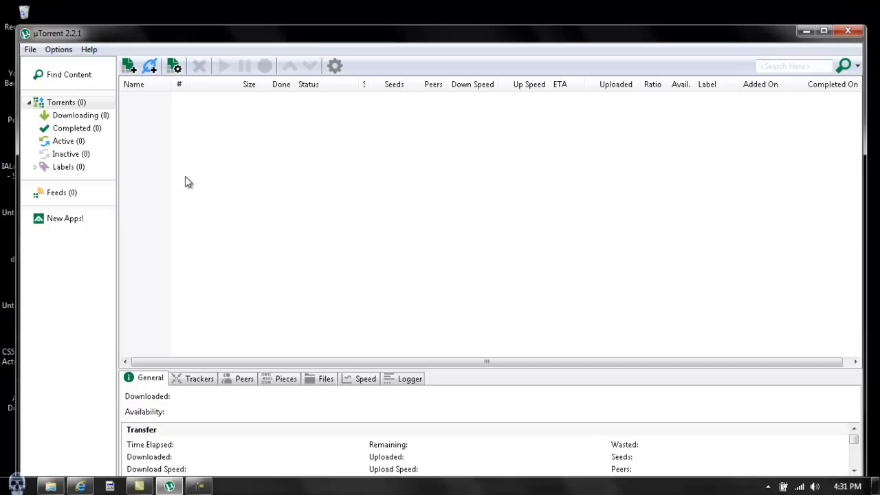
{"action": "mouse_move", "coordinate": [185, 155]}
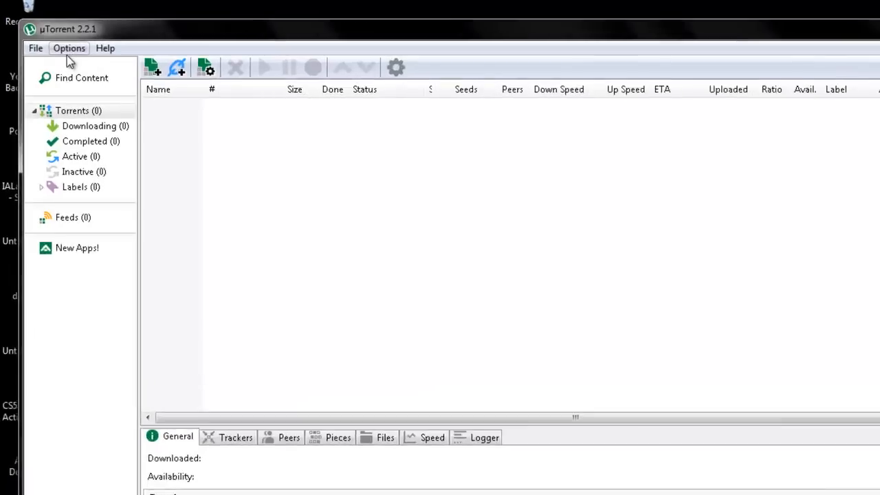
{"action": "left_click", "coordinate": [69, 48]}
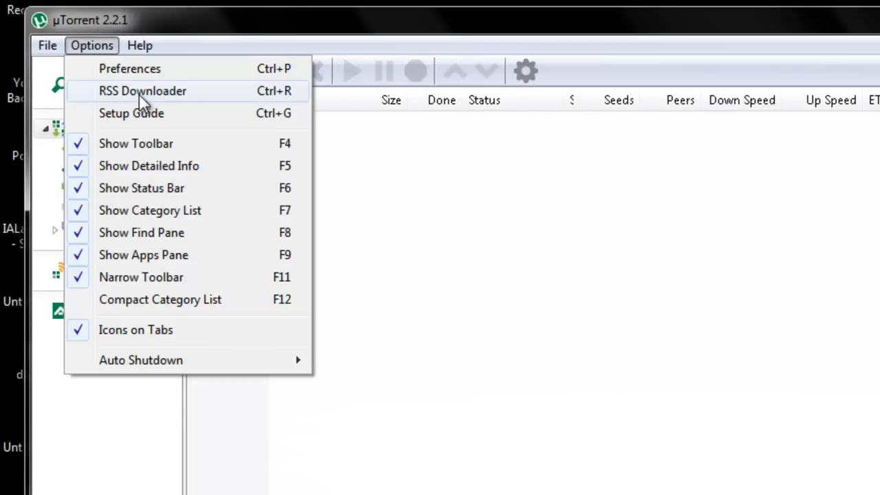
{"action": "left_click", "coordinate": [130, 68]}
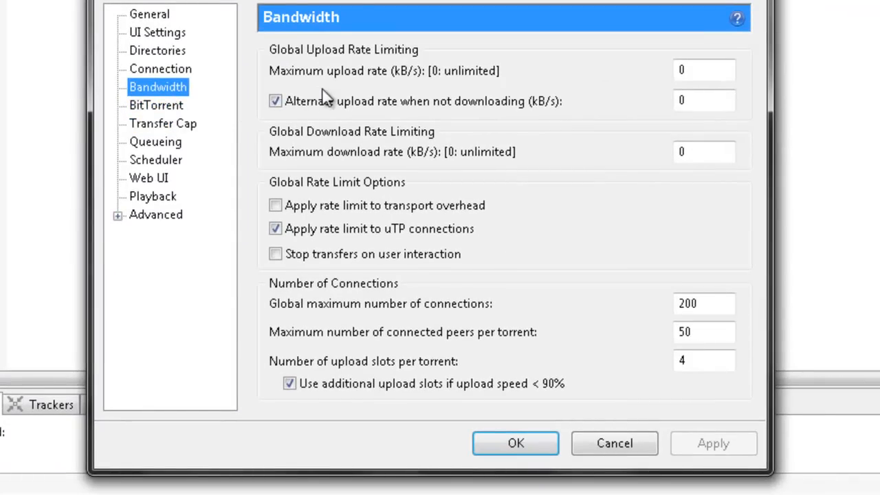
{"action": "mouse_move", "coordinate": [557, 85]}
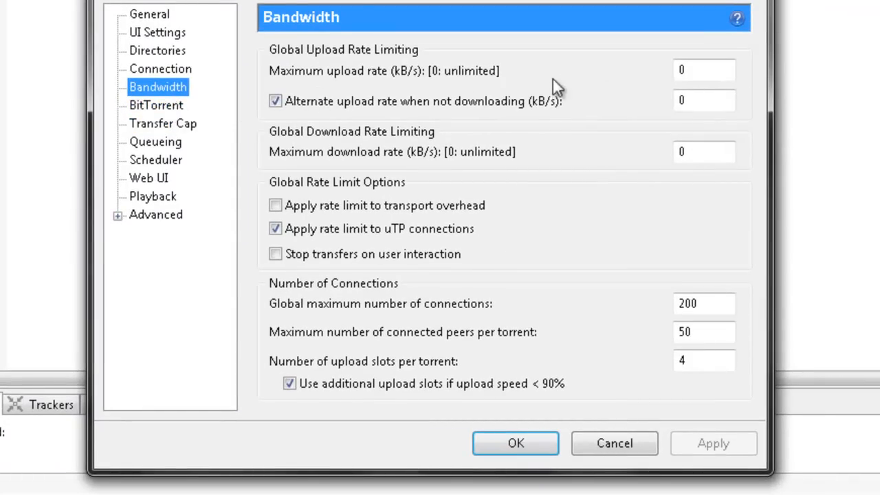
{"action": "mouse_move", "coordinate": [433, 150]}
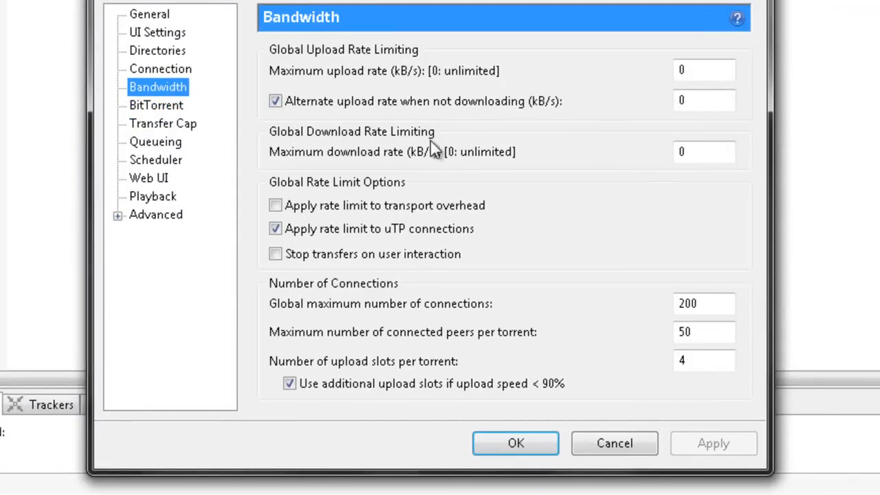
{"action": "mouse_move", "coordinate": [425, 154]}
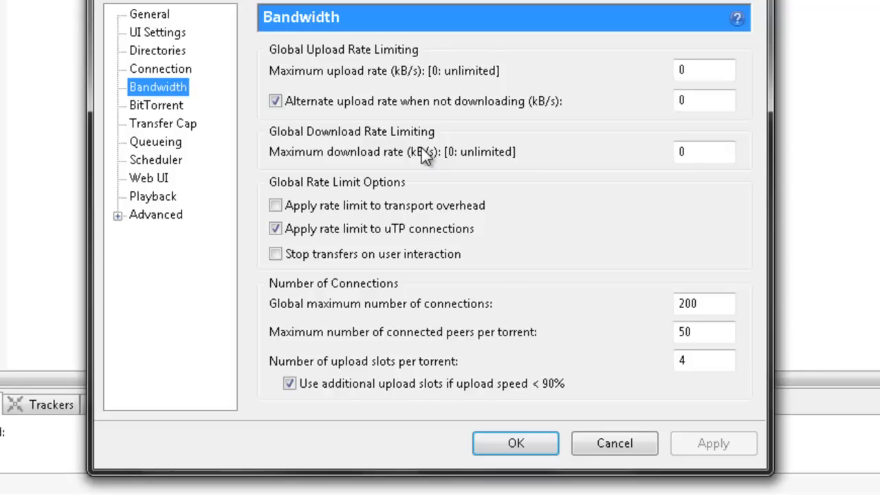
{"action": "mouse_move", "coordinate": [425, 157]}
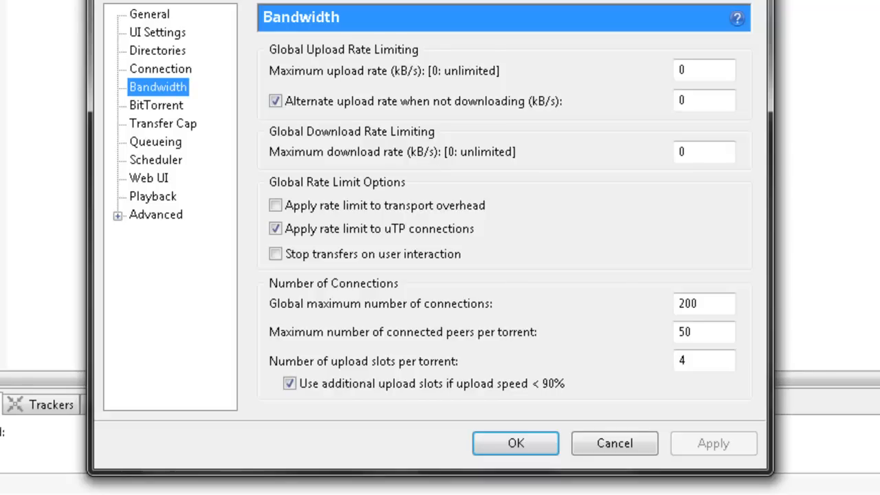
{"action": "left_click", "coordinate": [160, 69]}
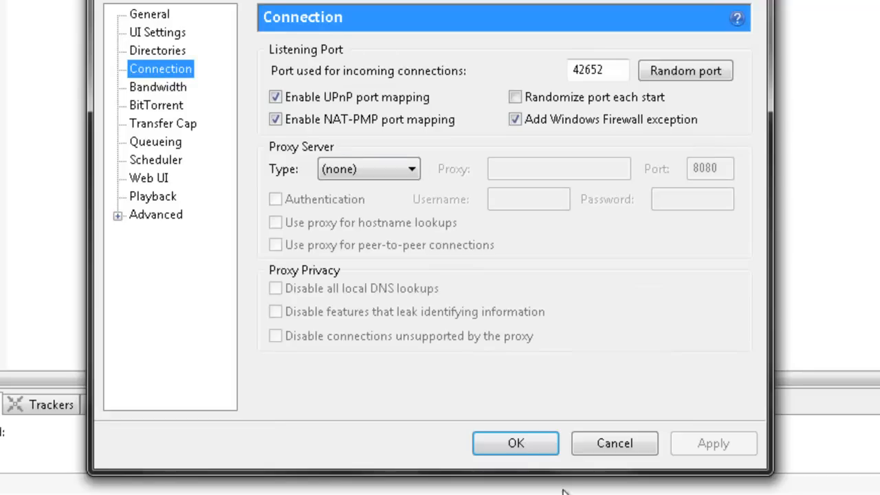
{"action": "left_click", "coordinate": [514, 443]}
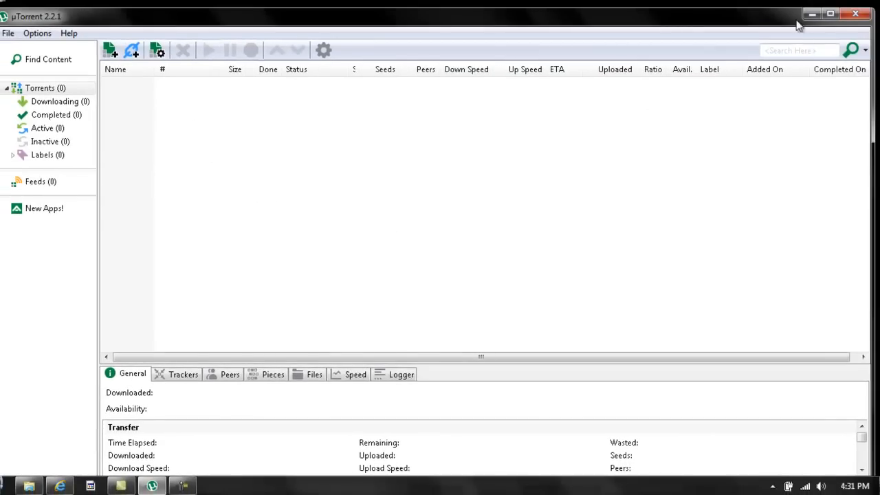
{"action": "mouse_move", "coordinate": [770, 20]}
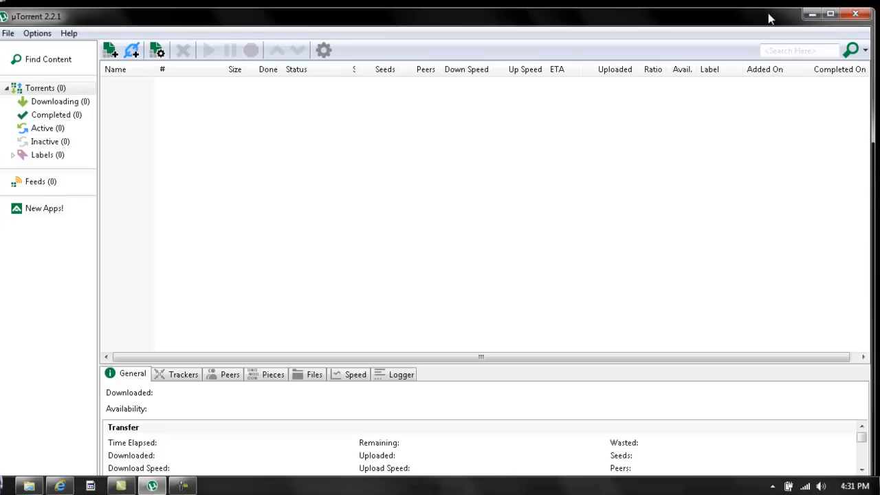
{"action": "mouse_move", "coordinate": [777, 14]}
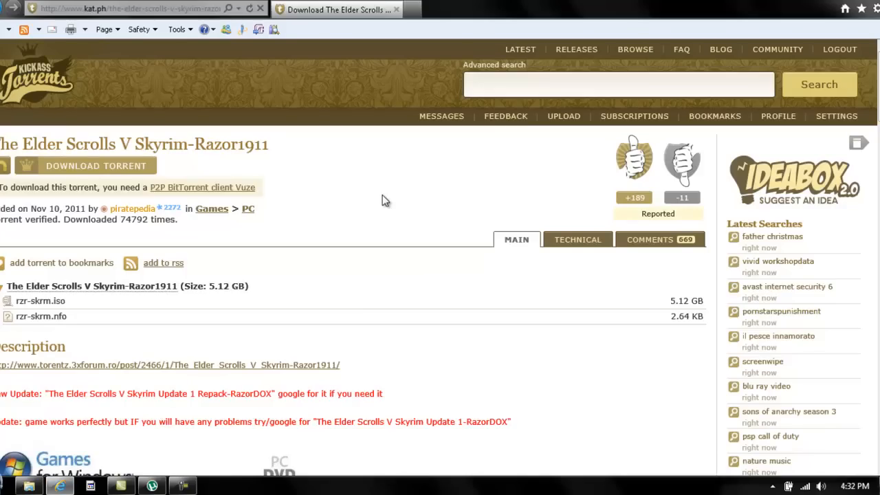
{"action": "mouse_move", "coordinate": [383, 207]}
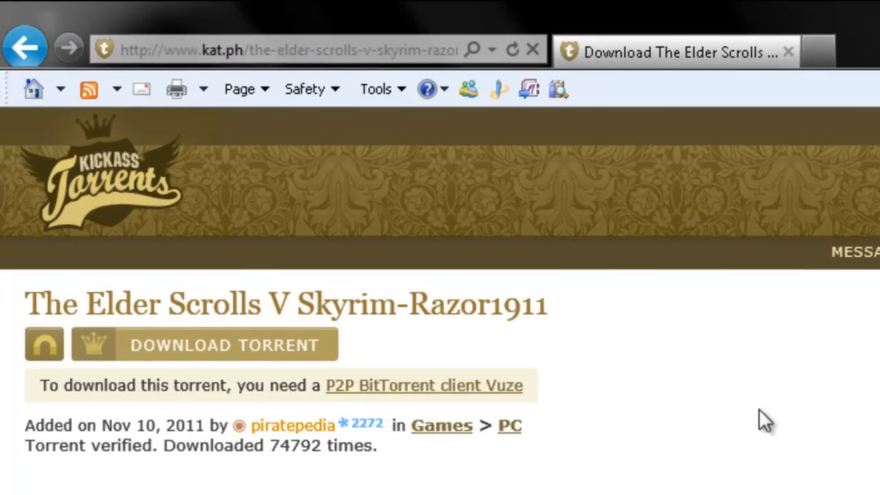
{"action": "mouse_move", "coordinate": [382, 365]}
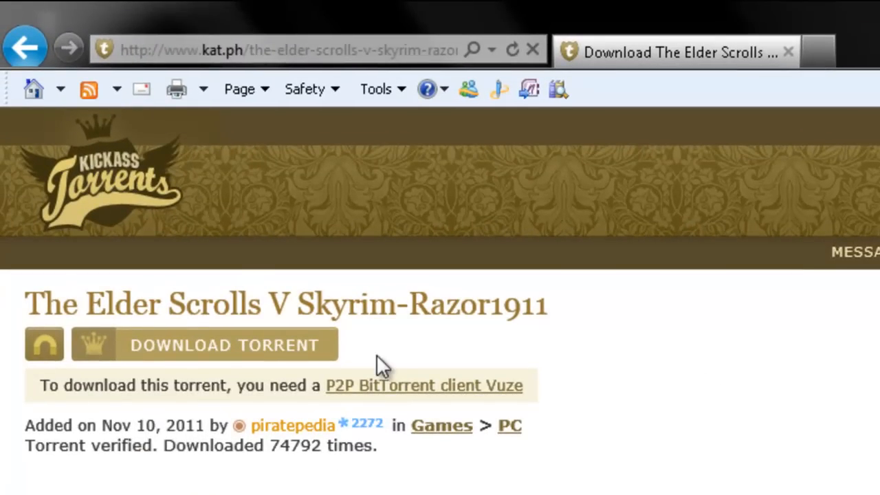
{"action": "mouse_move", "coordinate": [299, 355]}
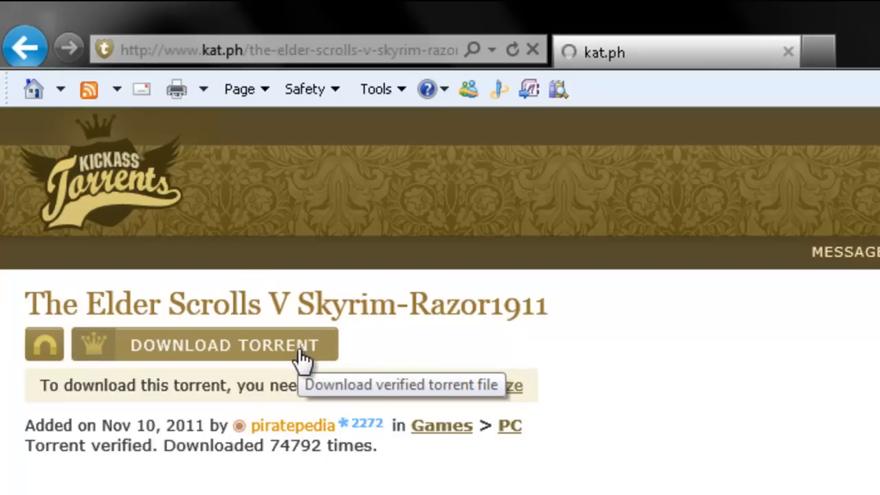
- Download the Skyrim-Razor1911 torrent file, bringing up the open-or-save prompt
{"action": "left_click", "coordinate": [227, 344]}
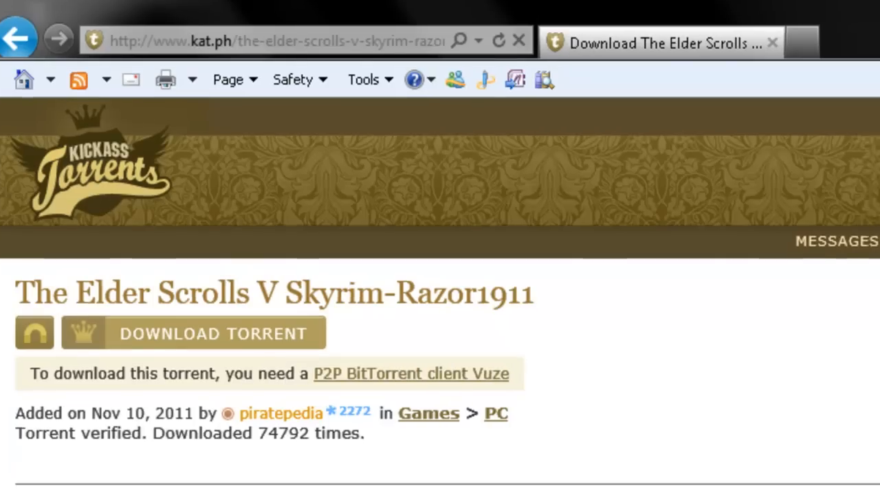
{"action": "left_click", "coordinate": [192, 334]}
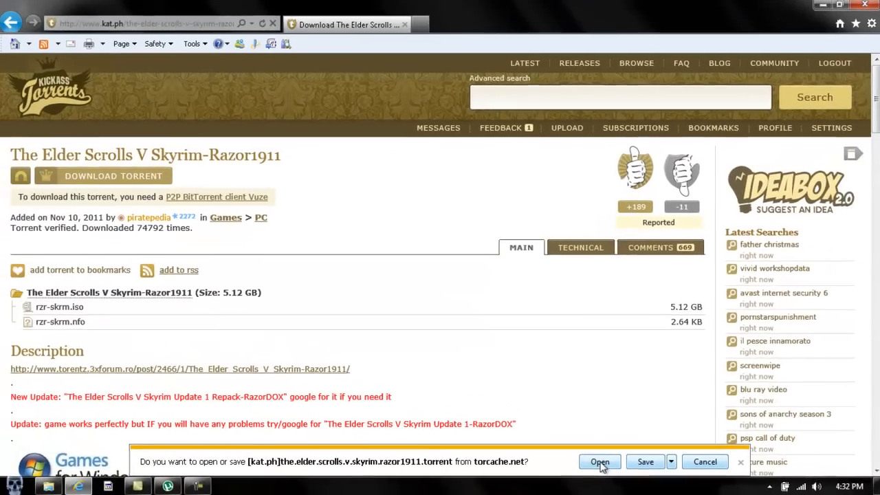
- Add the 5.12 GB rzr-skrm torrent to uTorrent and stop it at 0.0%
{"action": "left_click", "coordinate": [599, 462]}
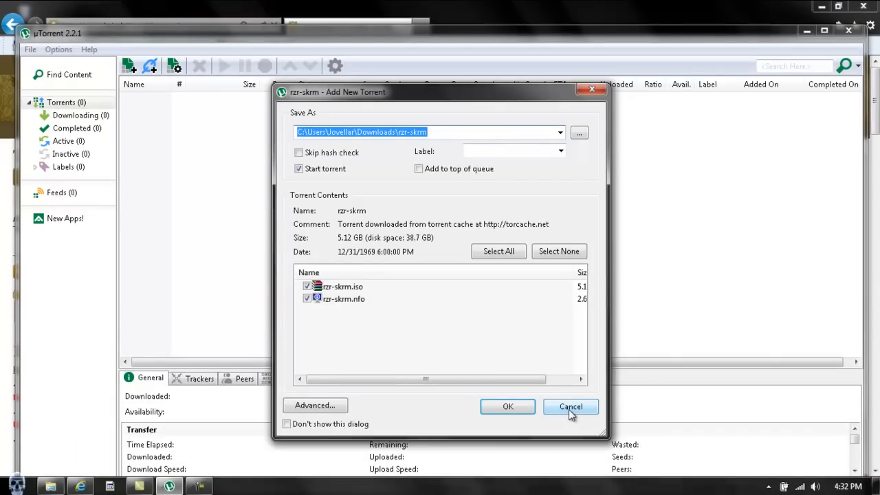
{"action": "mouse_move", "coordinate": [460, 331]}
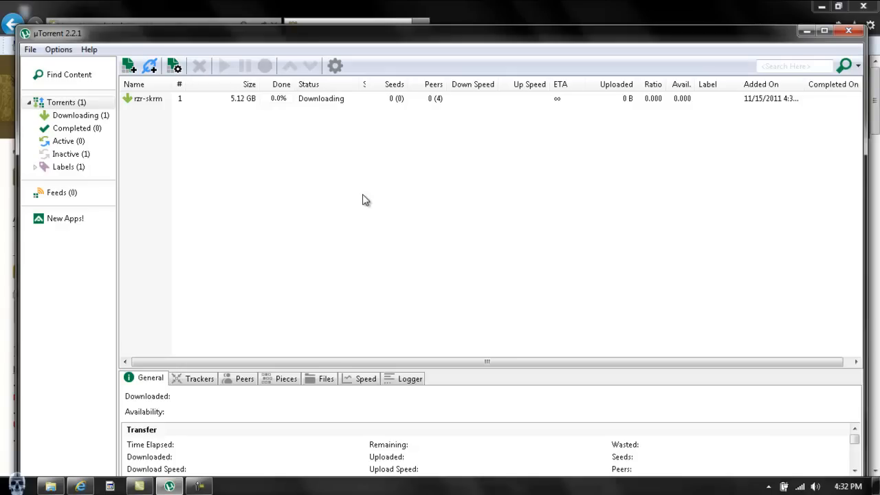
{"action": "left_click", "coordinate": [148, 99]}
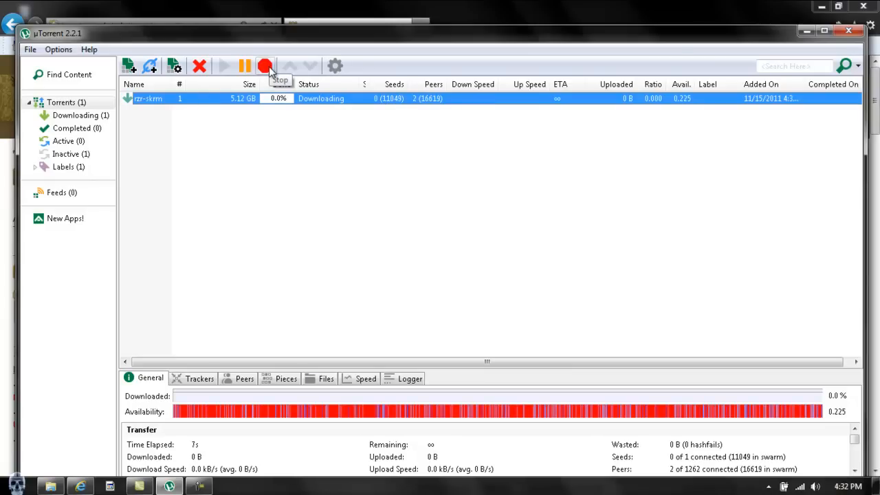
{"action": "left_click", "coordinate": [264, 66]}
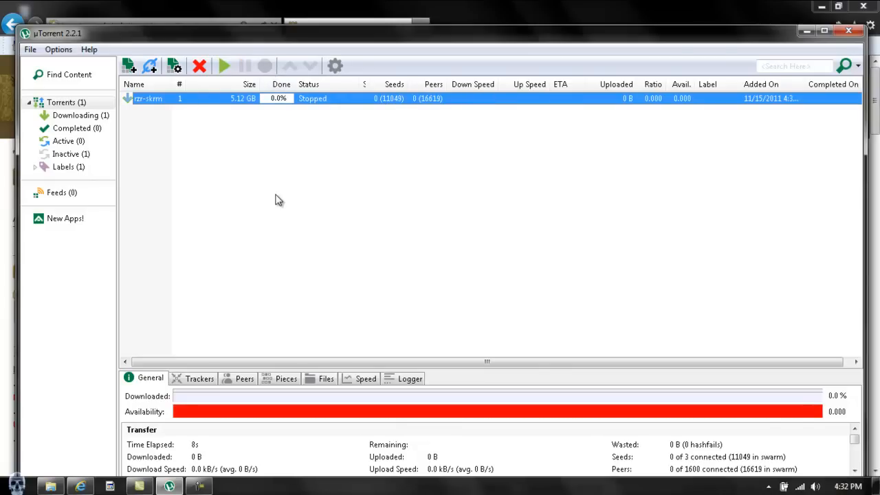
{"action": "mouse_move", "coordinate": [357, 115]}
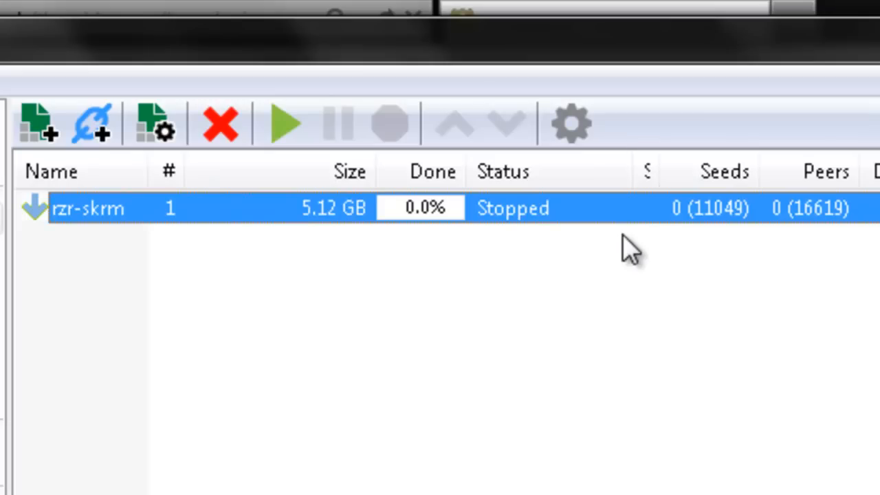
{"action": "mouse_move", "coordinate": [658, 220]}
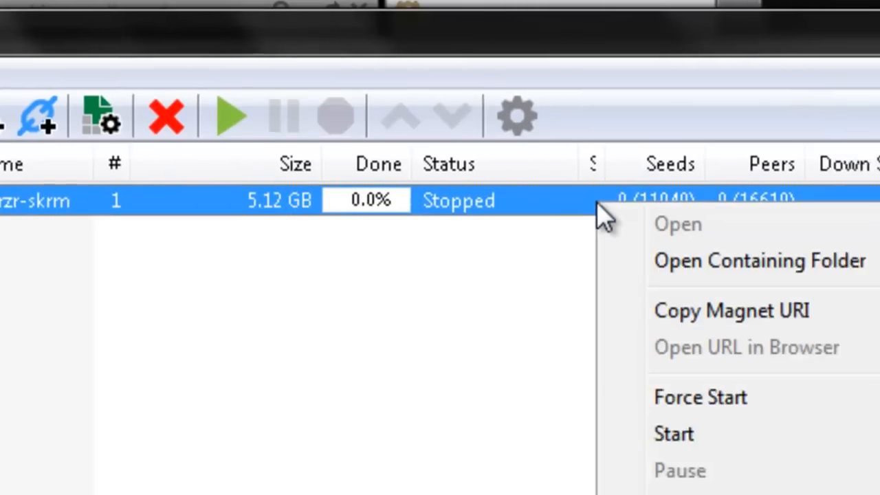
{"action": "mouse_move", "coordinate": [396, 227]}
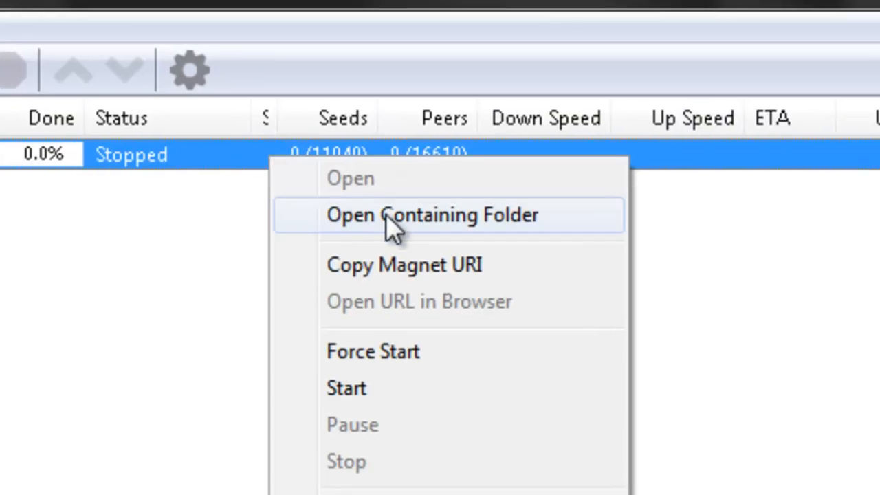
{"action": "mouse_move", "coordinate": [391, 186]}
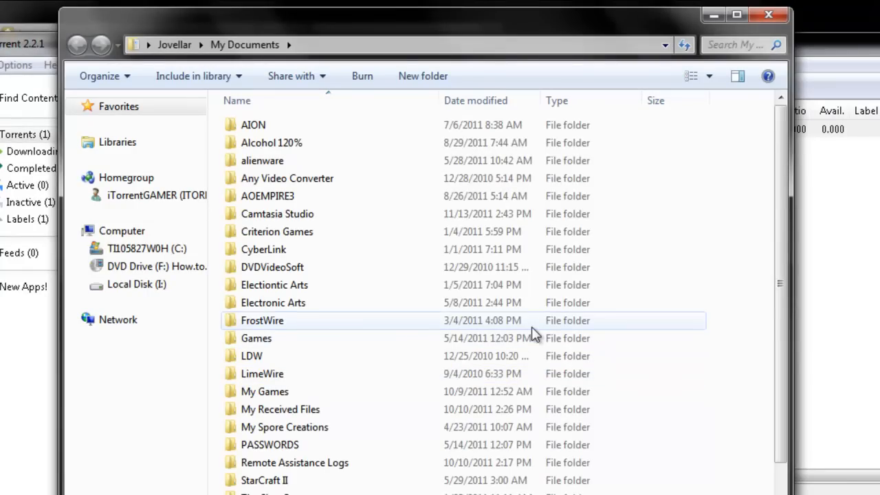
- Browse Explorer toward Local Disk (I:) to locate rzr-skrm.iso
{"action": "left_click", "coordinate": [118, 319]}
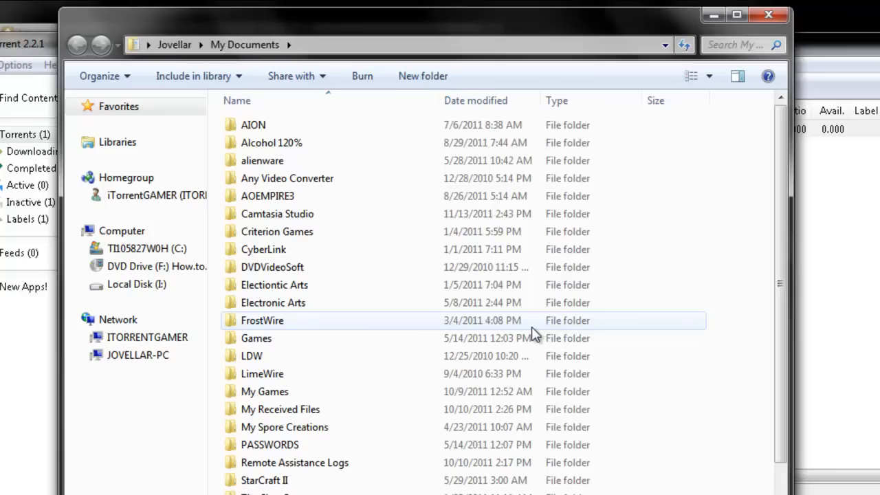
{"action": "mouse_move", "coordinate": [531, 323]}
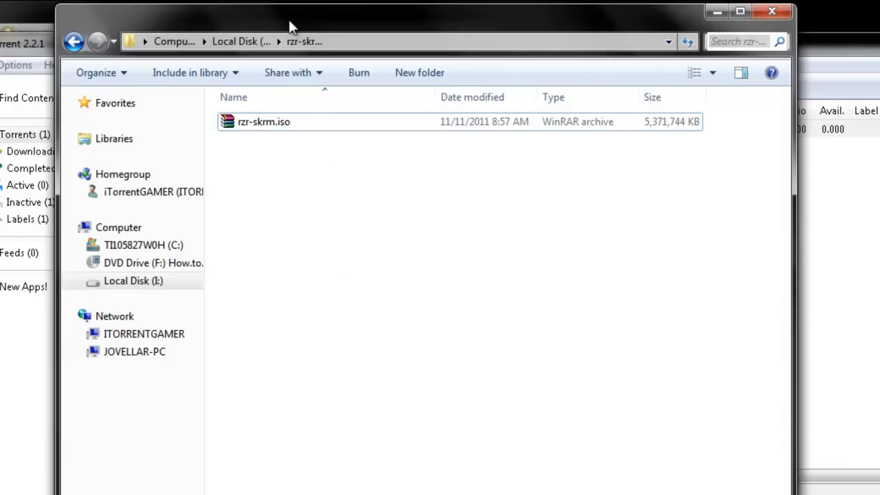
{"action": "mouse_move", "coordinate": [258, 140]}
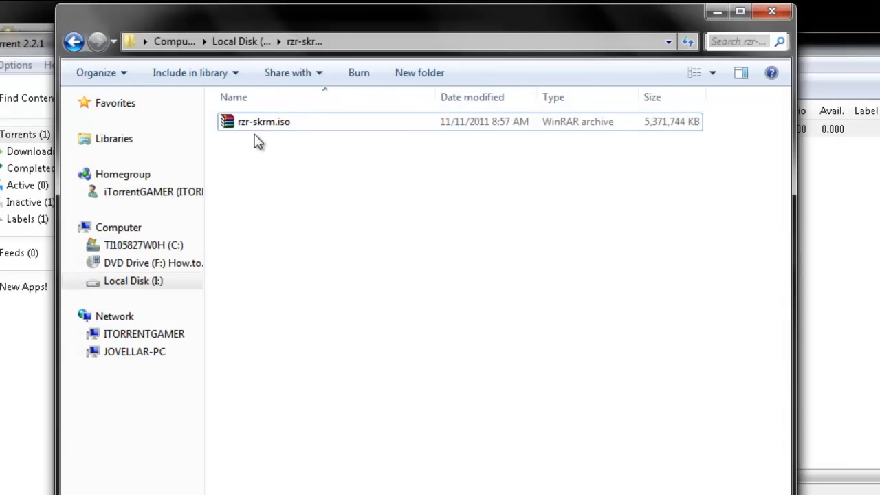
{"action": "mouse_move", "coordinate": [288, 168]}
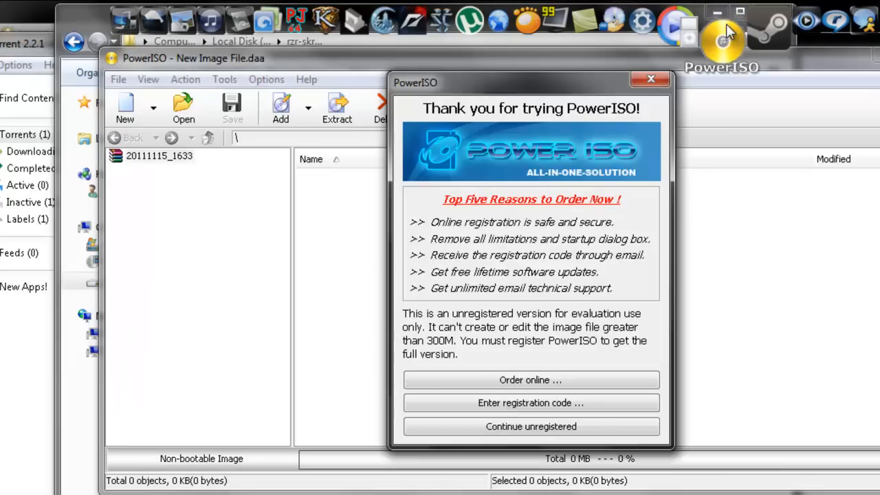
- Continue past PowerISO's trial reminder as unregistered
{"action": "left_click", "coordinate": [531, 427]}
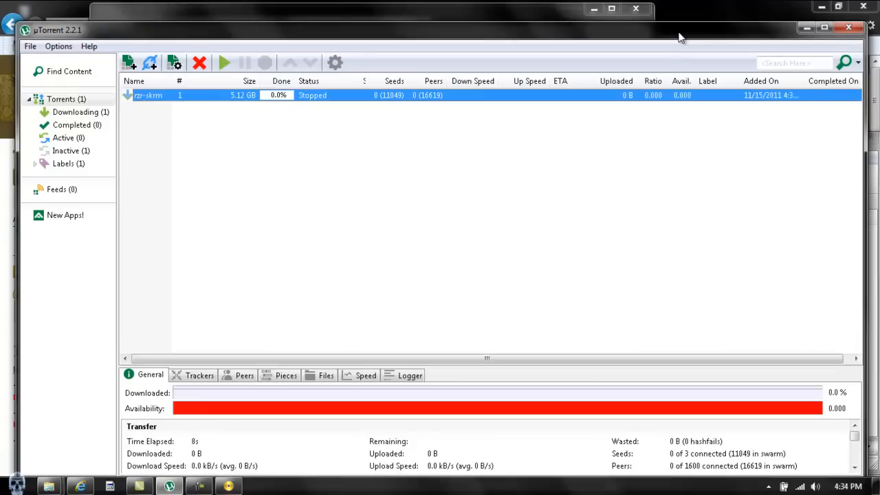
{"action": "mouse_move", "coordinate": [850, 28]}
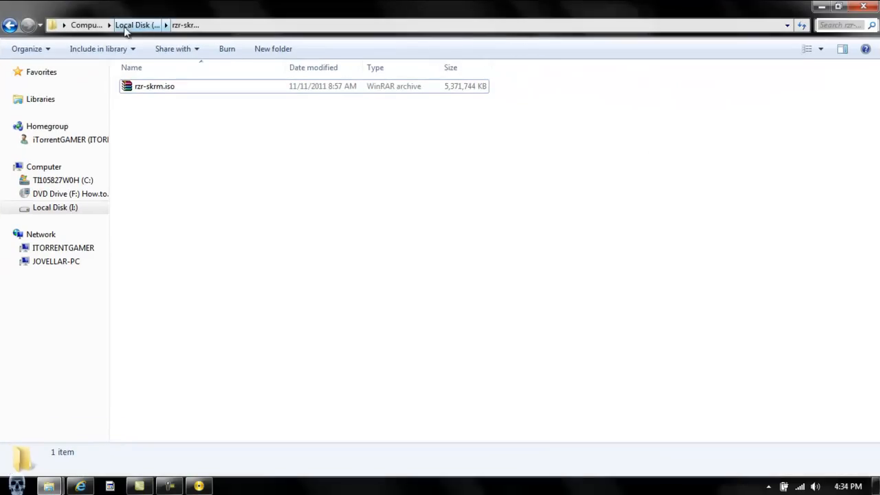
{"action": "mouse_move", "coordinate": [145, 31]}
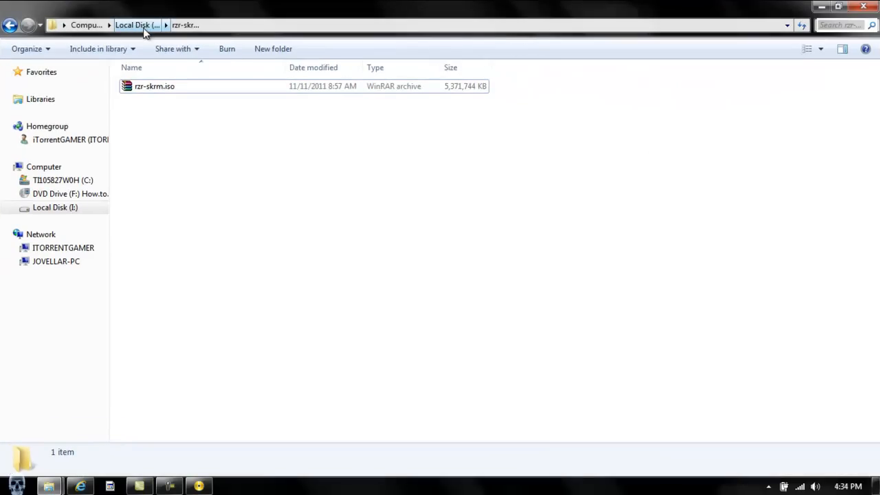
- Navigate from Computer into Local Disk (I:) > rzr-skrm, showing rzr-skrm.iso
{"action": "left_click", "coordinate": [85, 25]}
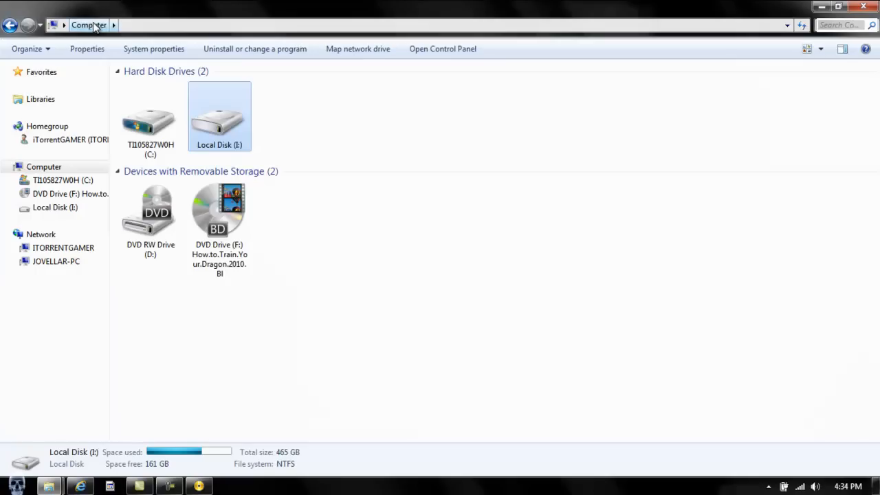
{"action": "mouse_move", "coordinate": [258, 113]}
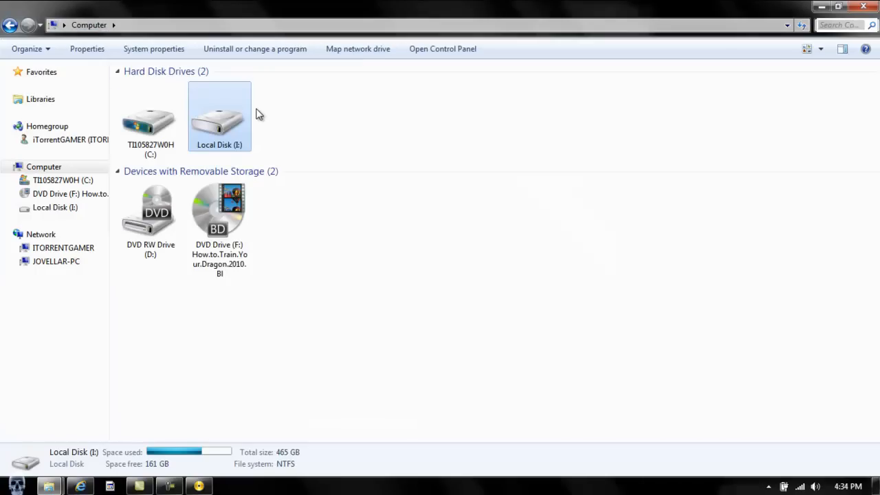
{"action": "double_click", "coordinate": [220, 116]}
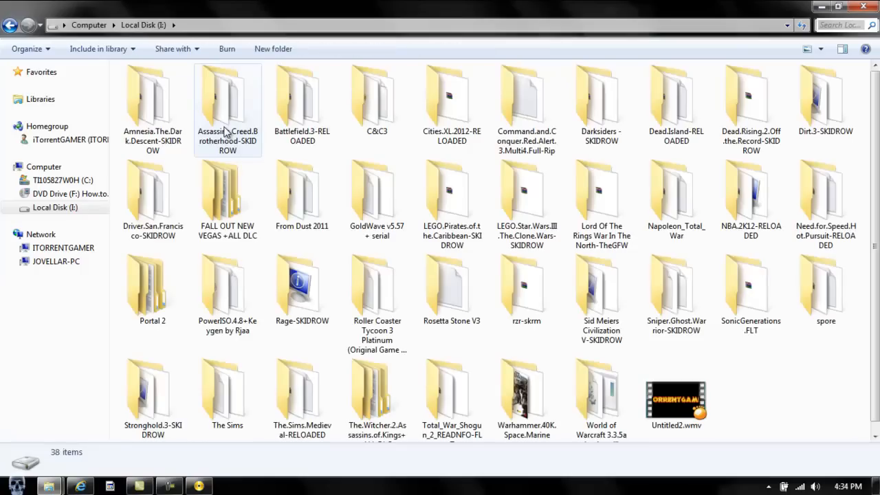
{"action": "mouse_move", "coordinate": [602, 186]}
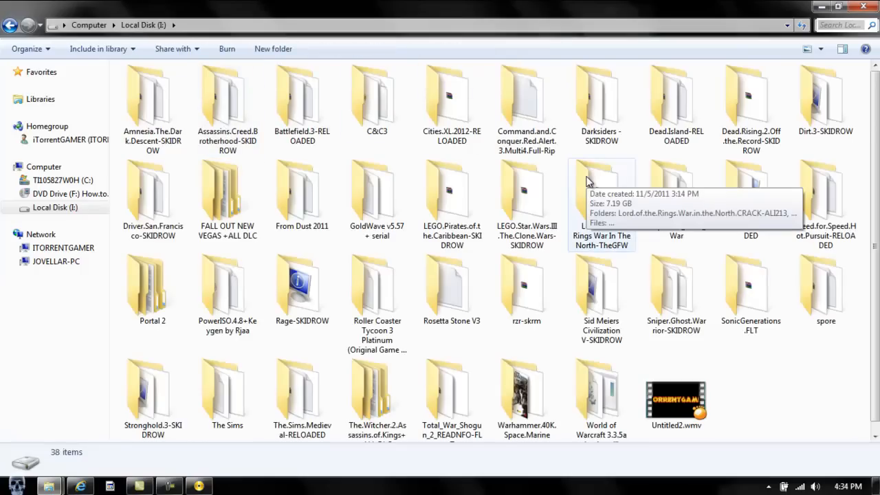
{"action": "mouse_move", "coordinate": [539, 327]}
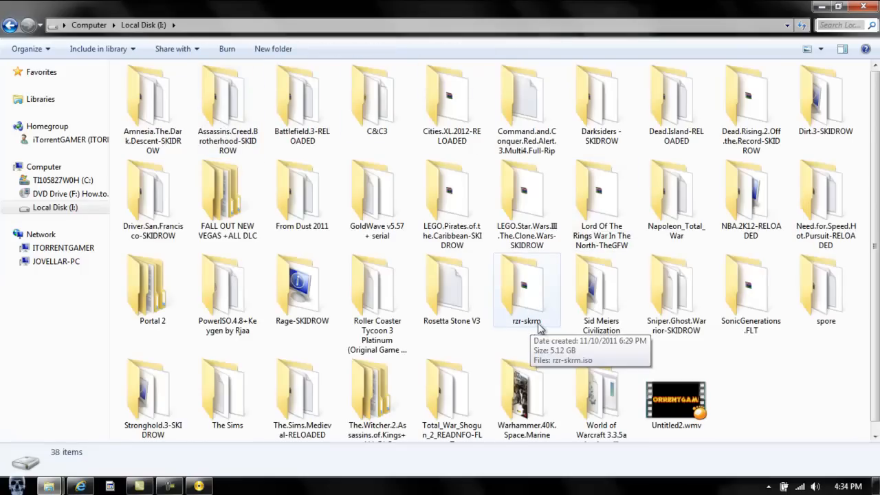
{"action": "double_click", "coordinate": [526, 284]}
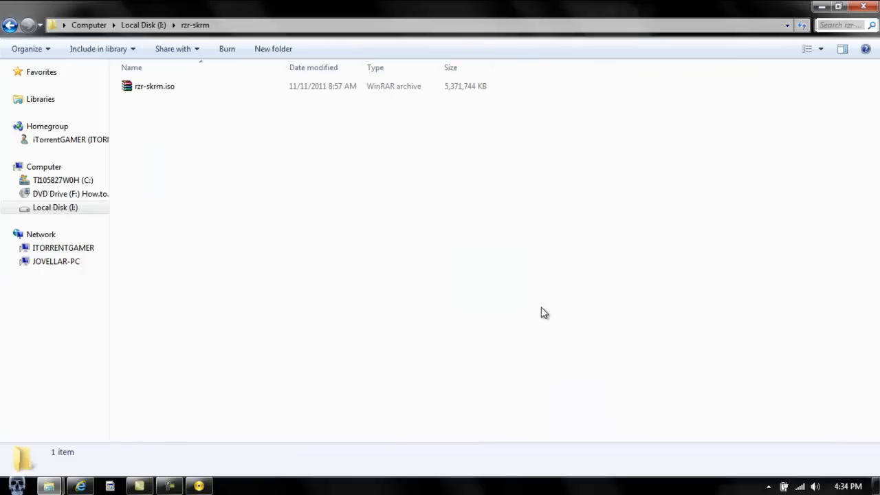
{"action": "mouse_move", "coordinate": [202, 438]}
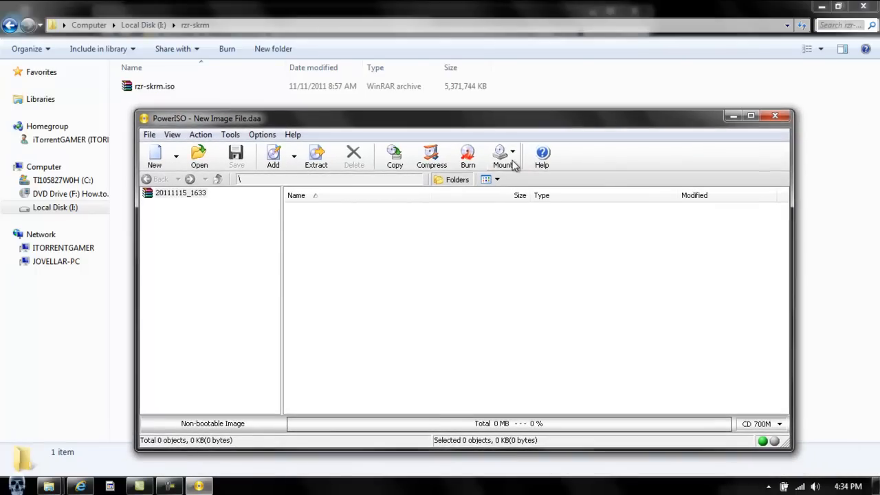
- Bring up PowerISO's Open dialog for choosing an image file
{"action": "left_click", "coordinate": [502, 156]}
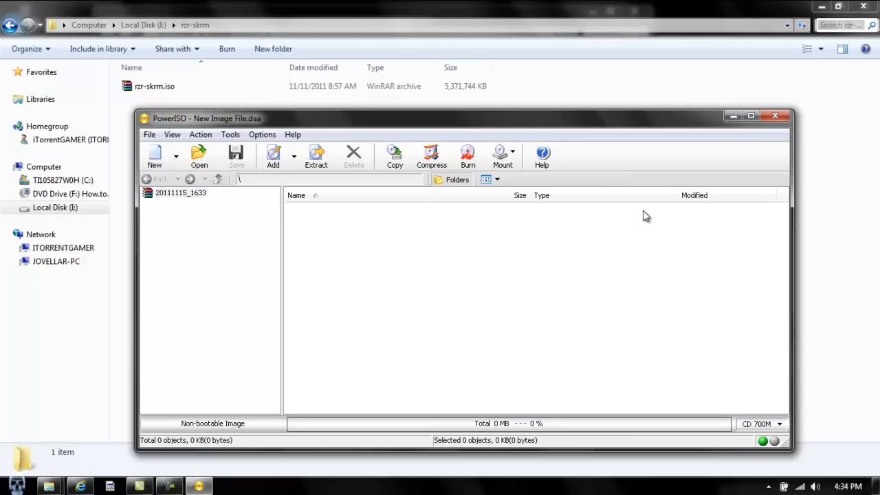
{"action": "left_click", "coordinate": [513, 151]}
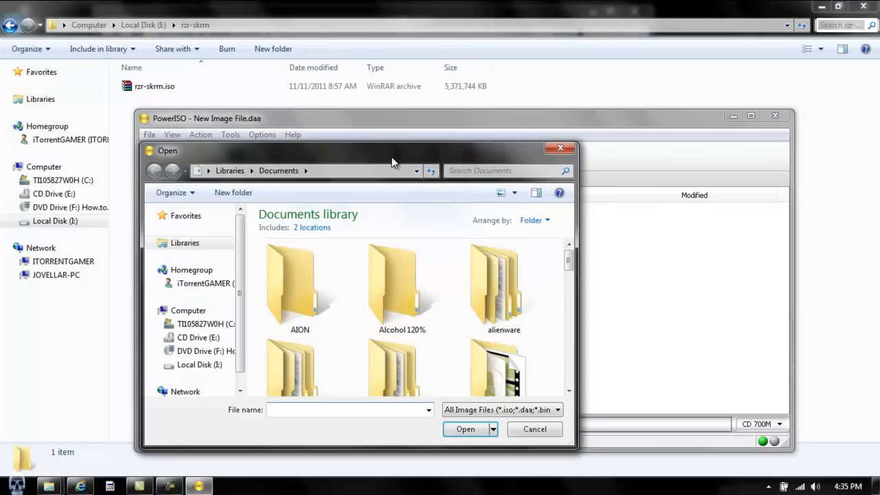
- Browse the Open dialog to I:\rzr-skrm and choose rzr-skrm.iso to mount as drive E:
{"action": "left_click_drag", "start_coordinate": [393, 150], "coordinate": [501, 132]}
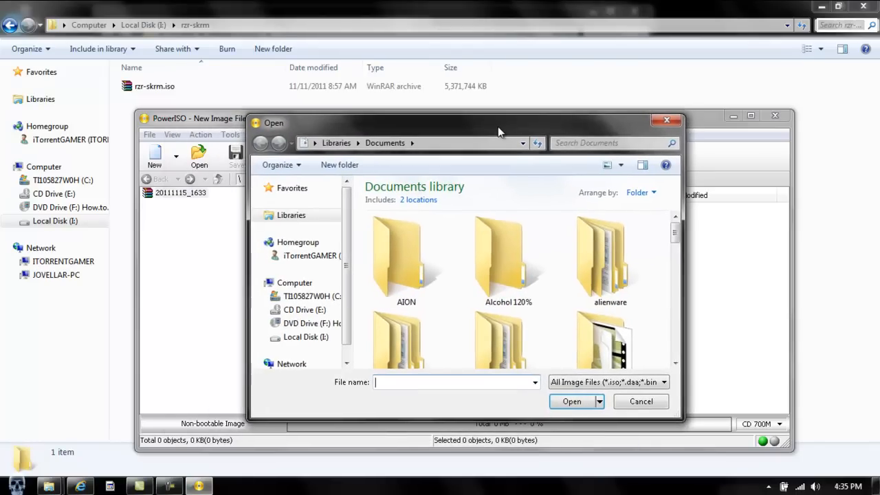
{"action": "left_click_drag", "start_coordinate": [498, 132], "coordinate": [503, 129]}
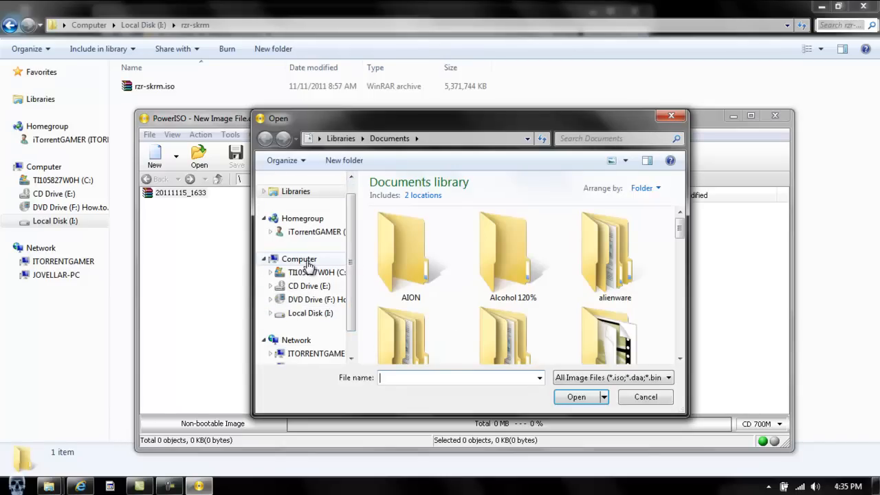
{"action": "left_click", "coordinate": [299, 259]}
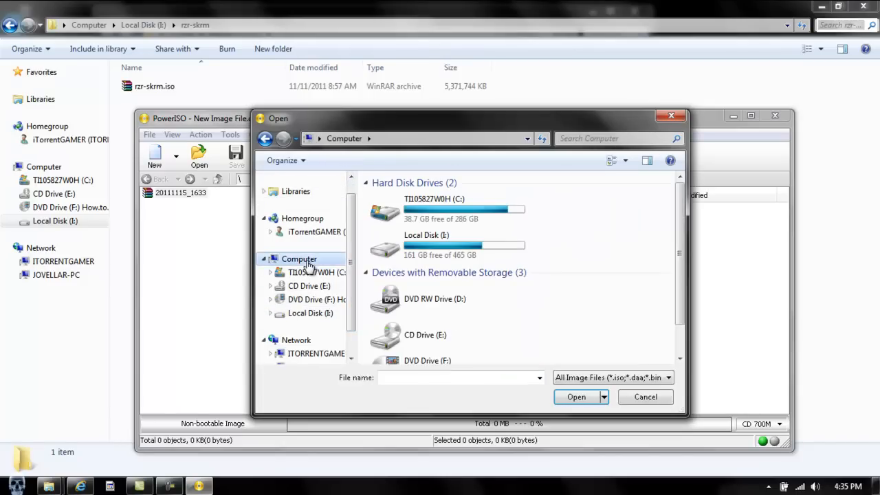
{"action": "mouse_move", "coordinate": [421, 246]}
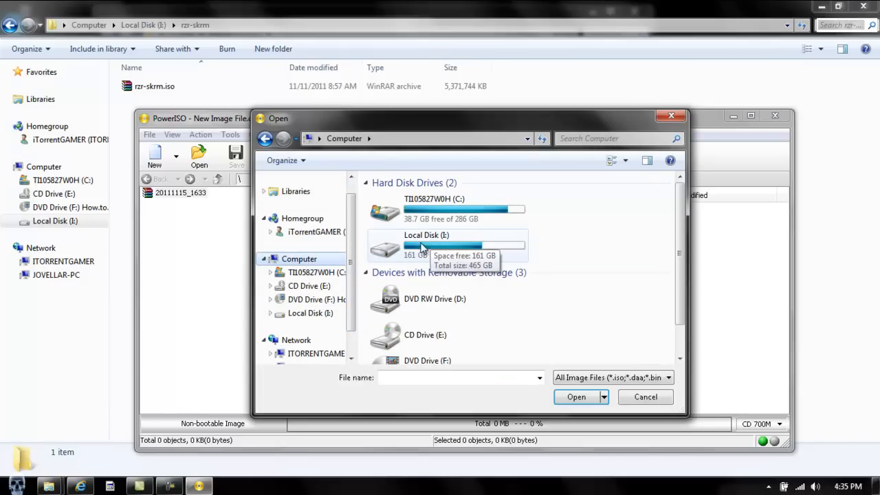
{"action": "mouse_move", "coordinate": [396, 253]}
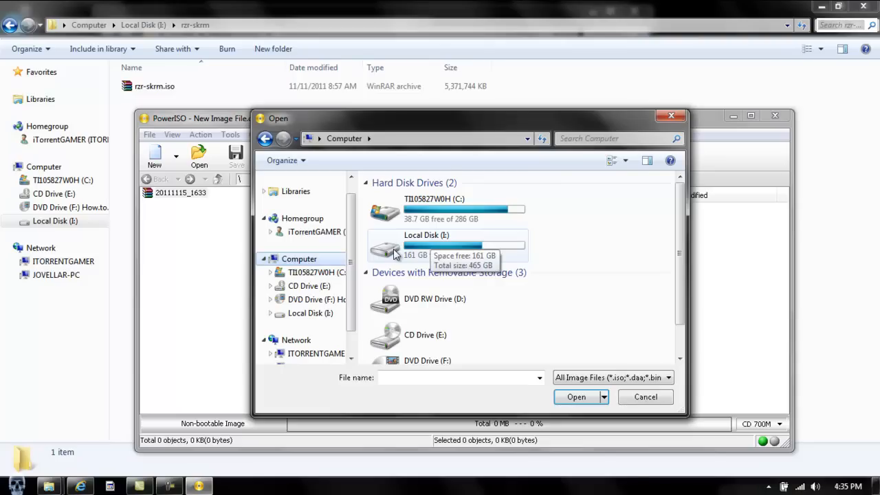
{"action": "double_click", "coordinate": [426, 245]}
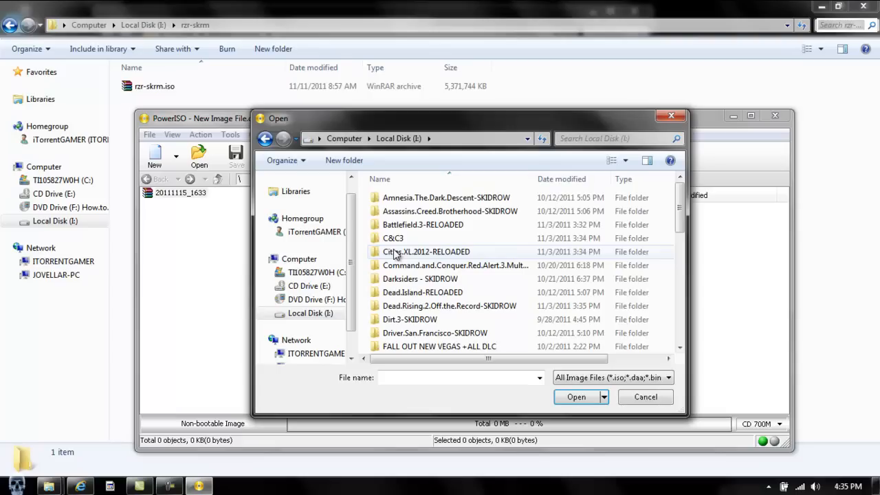
{"action": "mouse_move", "coordinate": [703, 242]}
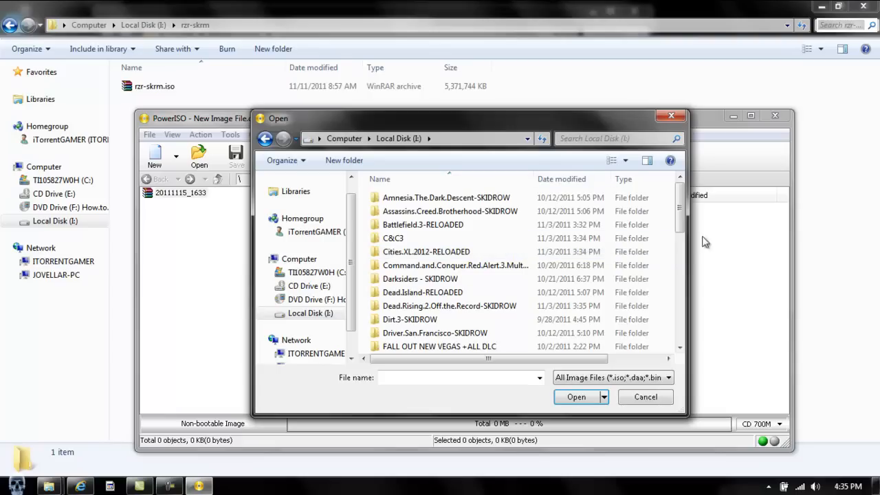
{"action": "scroll", "scroll_direction": "down", "scroll_amount": 3}
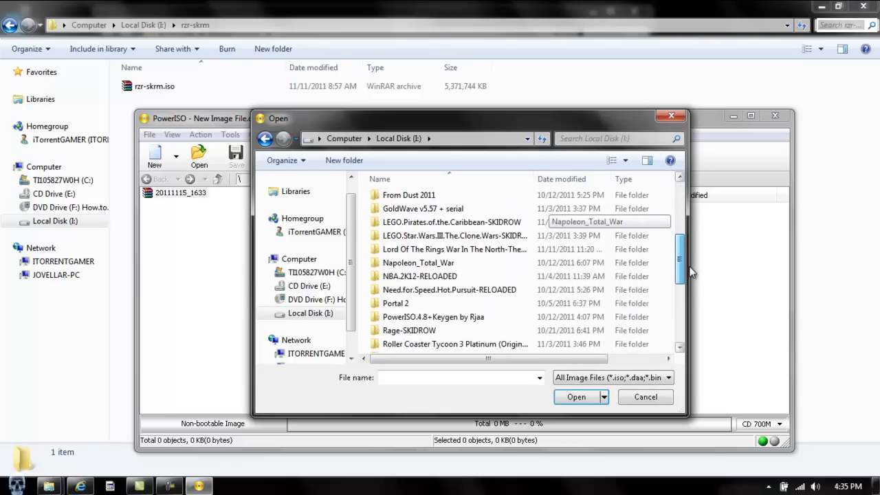
{"action": "scroll", "scroll_direction": "down", "scroll_amount": 3}
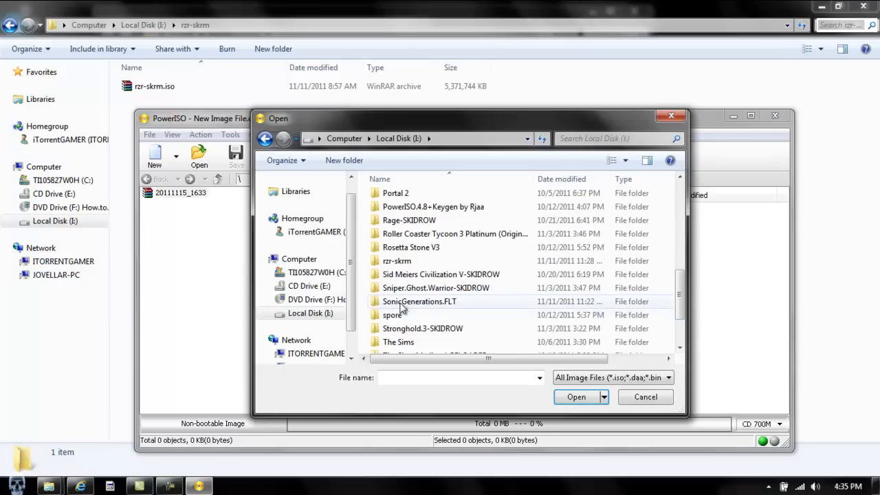
{"action": "mouse_move", "coordinate": [412, 268]}
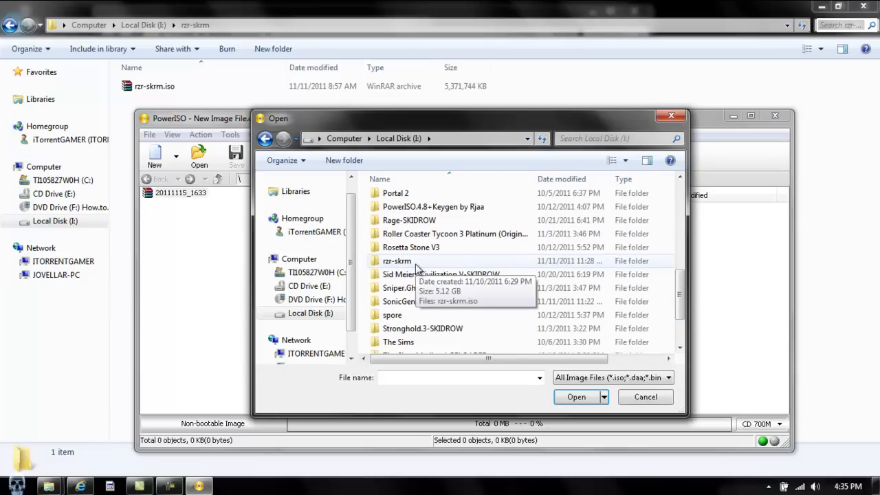
{"action": "double_click", "coordinate": [397, 262]}
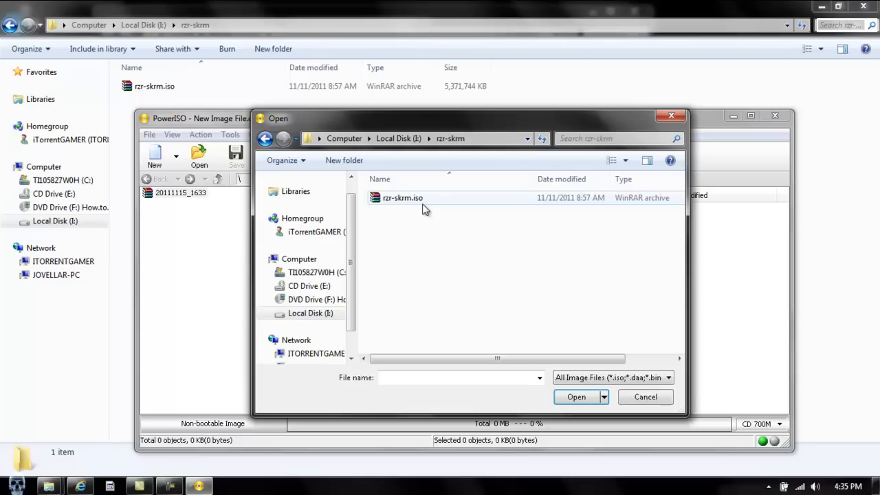
{"action": "left_click", "coordinate": [402, 198]}
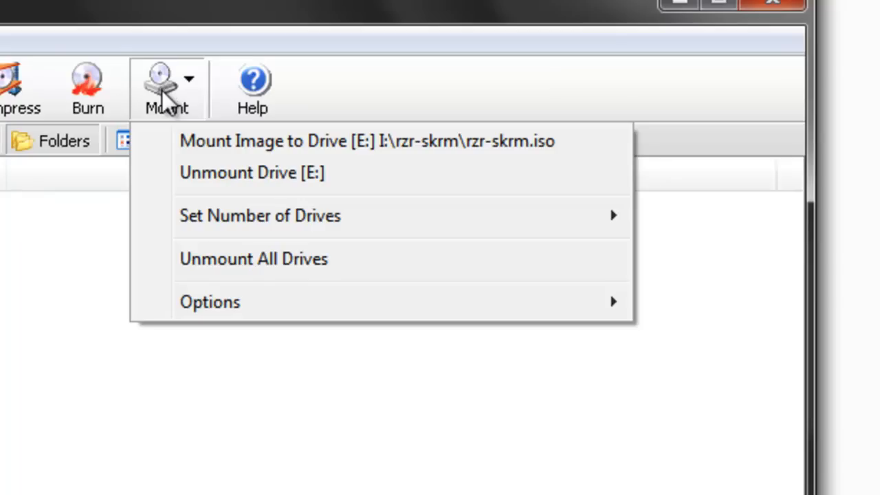
{"action": "mouse_move", "coordinate": [165, 113]}
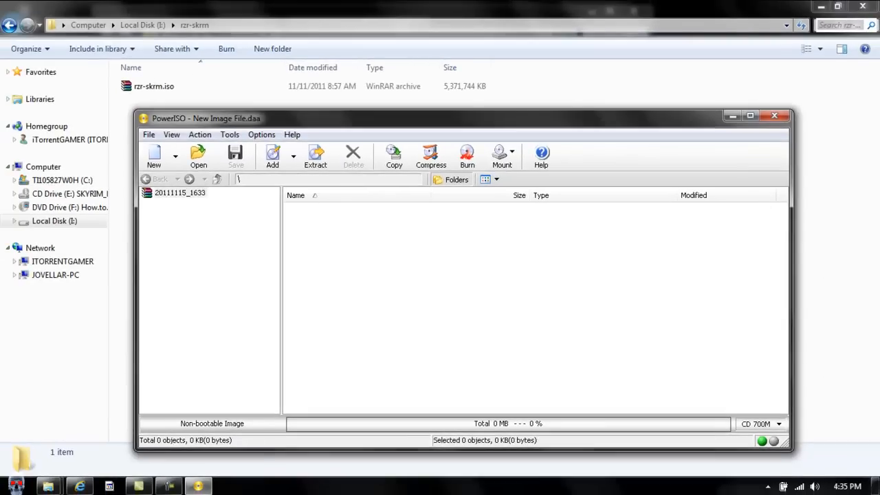
- Show Computer from the Start menu and select the mounted CD Drive (E:) SKYRIM_EN
{"action": "left_click", "coordinate": [13, 485]}
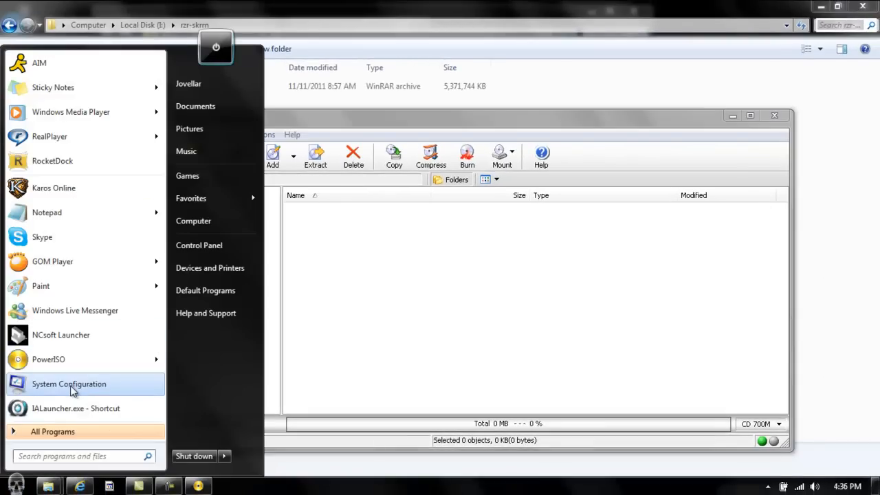
{"action": "mouse_move", "coordinate": [192, 220]}
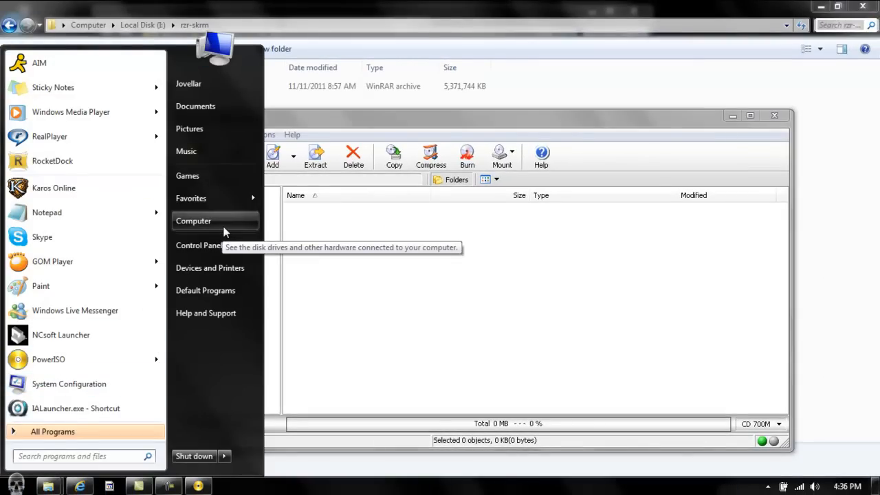
{"action": "left_click", "coordinate": [192, 220]}
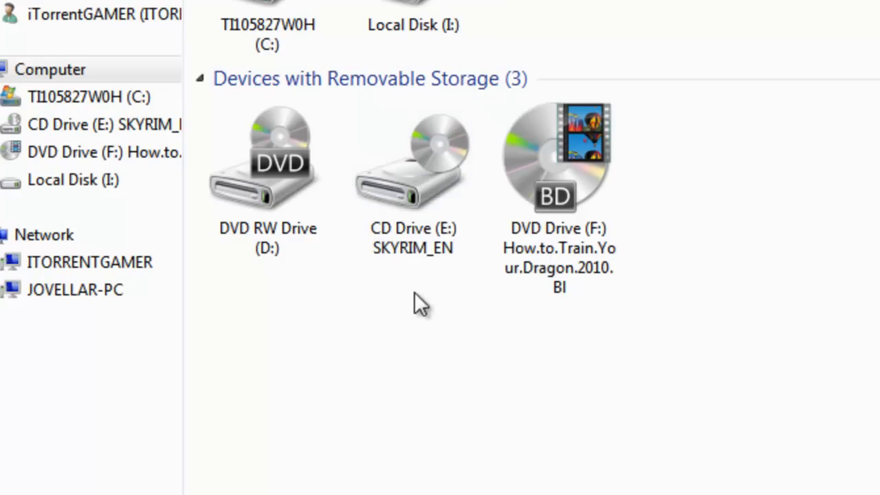
{"action": "mouse_move", "coordinate": [412, 192]}
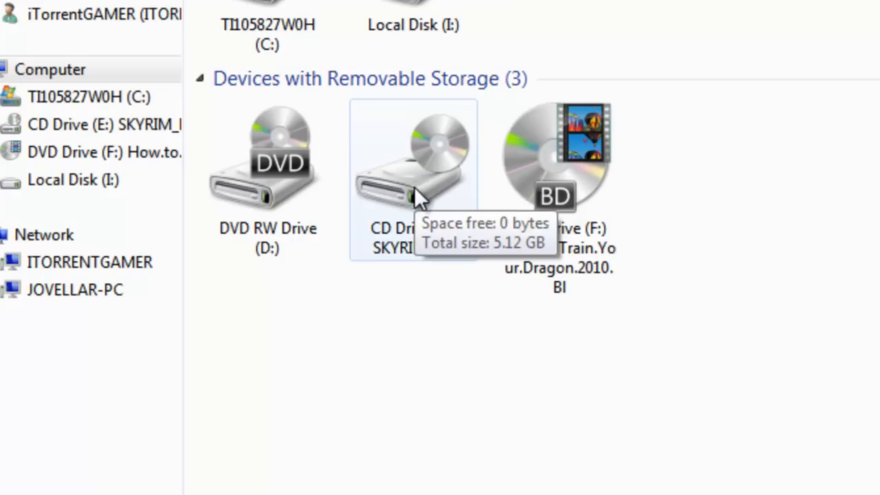
{"action": "left_click", "coordinate": [413, 165]}
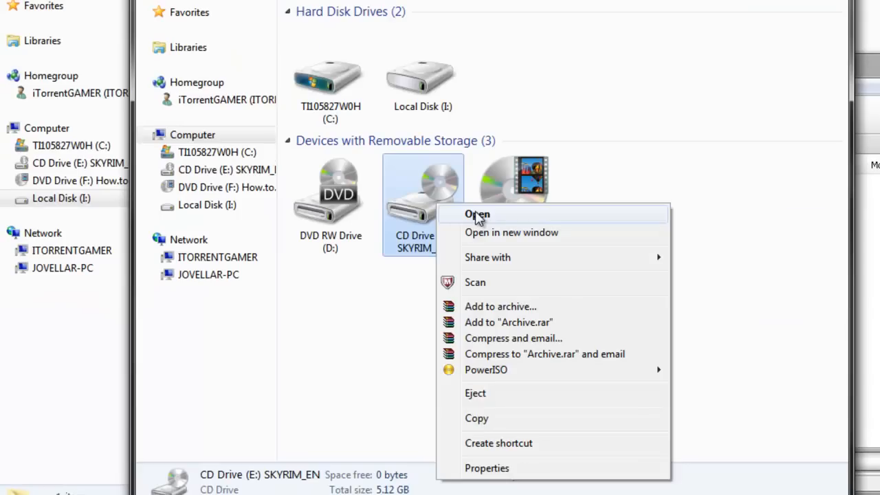
- Browse into the SKYRIM_EN disc, listing Setup.exe, install.exe and the Razor1911 folder
{"action": "left_click", "coordinate": [477, 215]}
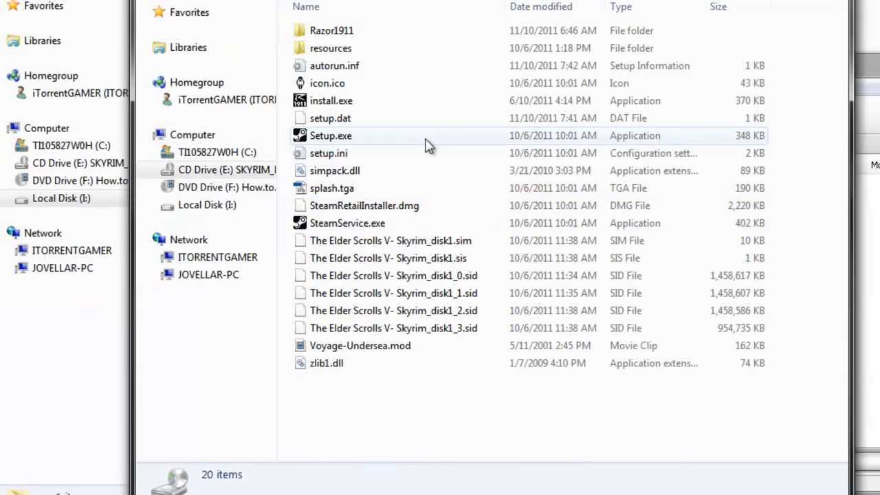
{"action": "mouse_move", "coordinate": [365, 108]}
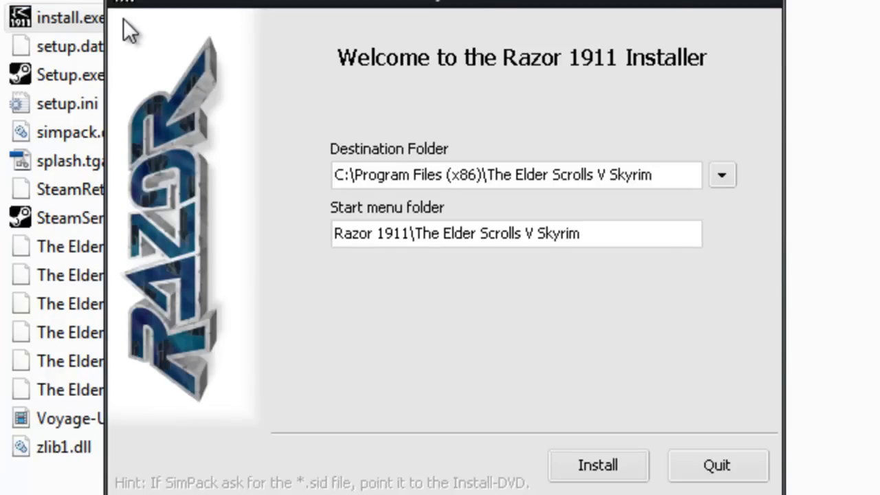
{"action": "mouse_move", "coordinate": [643, 96]}
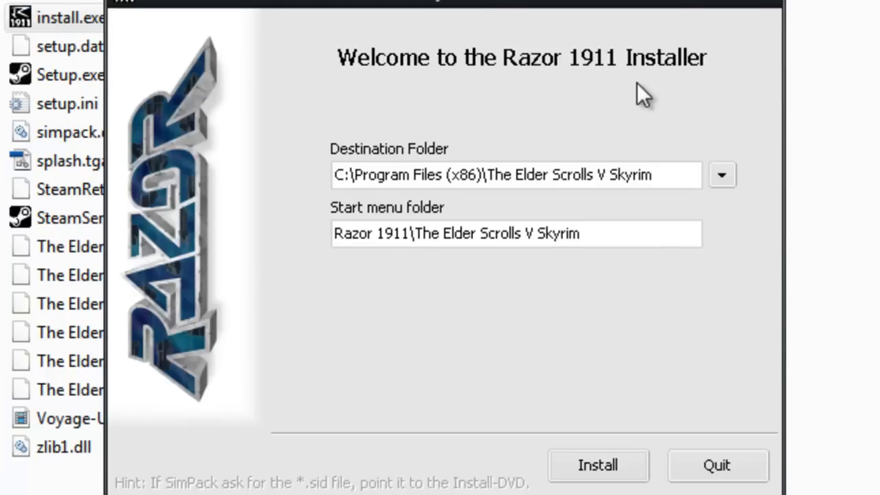
{"action": "mouse_move", "coordinate": [488, 323]}
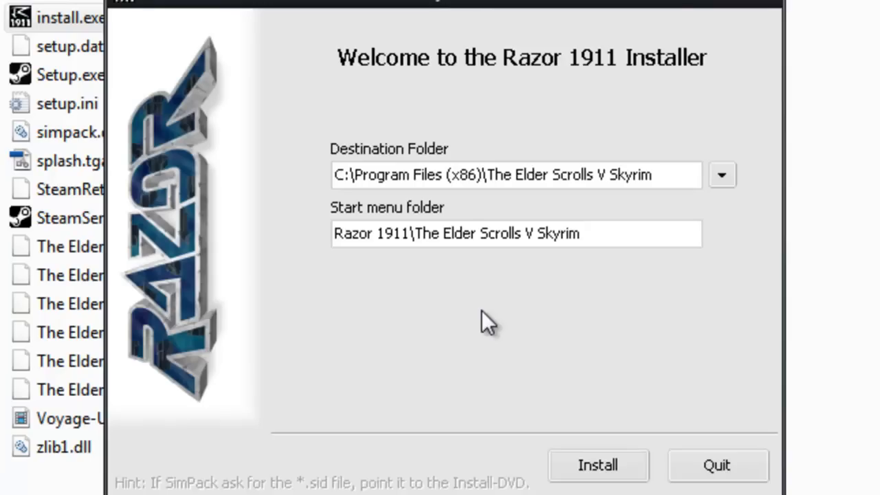
{"action": "mouse_move", "coordinate": [597, 464]}
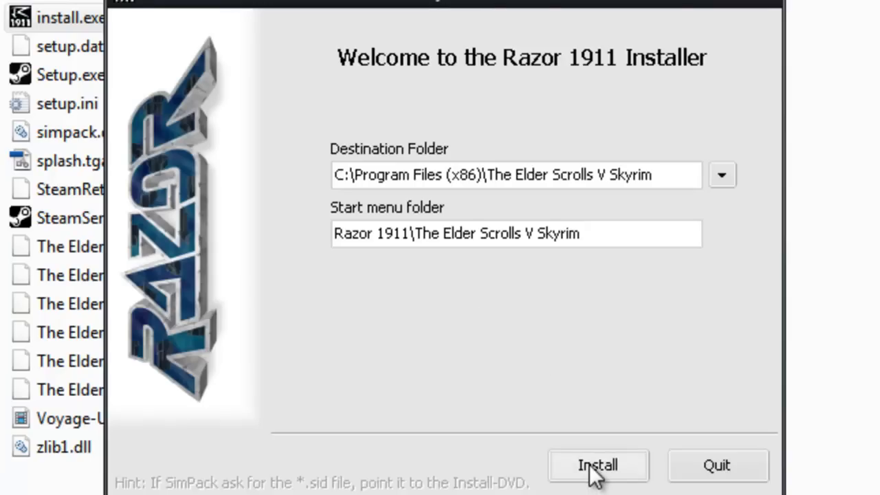
{"action": "left_click", "coordinate": [597, 465]}
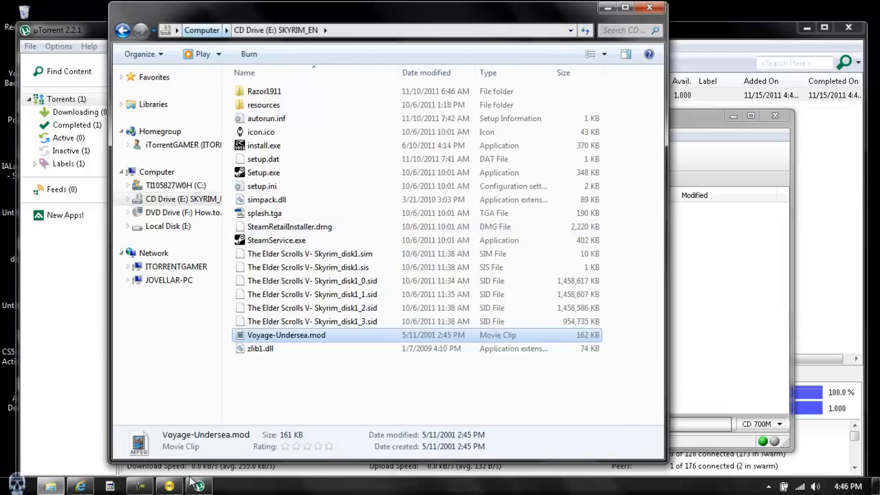
- Browse into the mounted SKYRIM_EN disc and select the Razor1911 crack folder for copying
{"action": "left_click", "coordinate": [201, 30]}
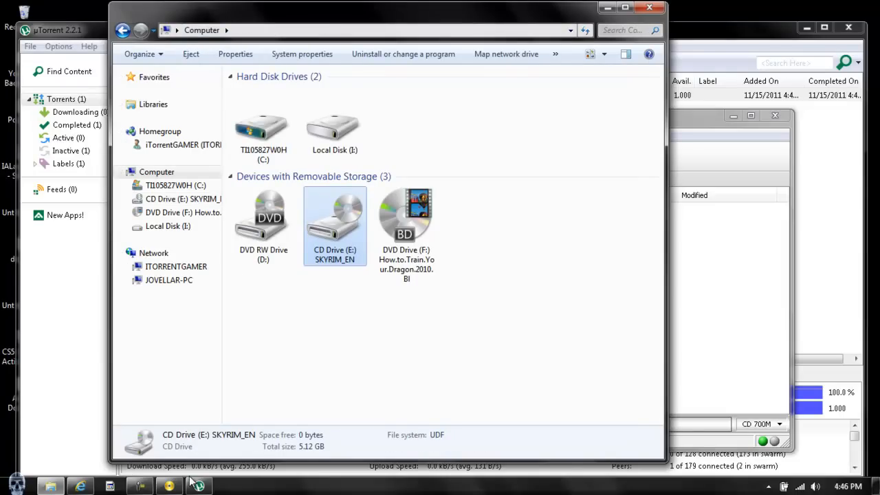
{"action": "left_click", "coordinate": [17, 485]}
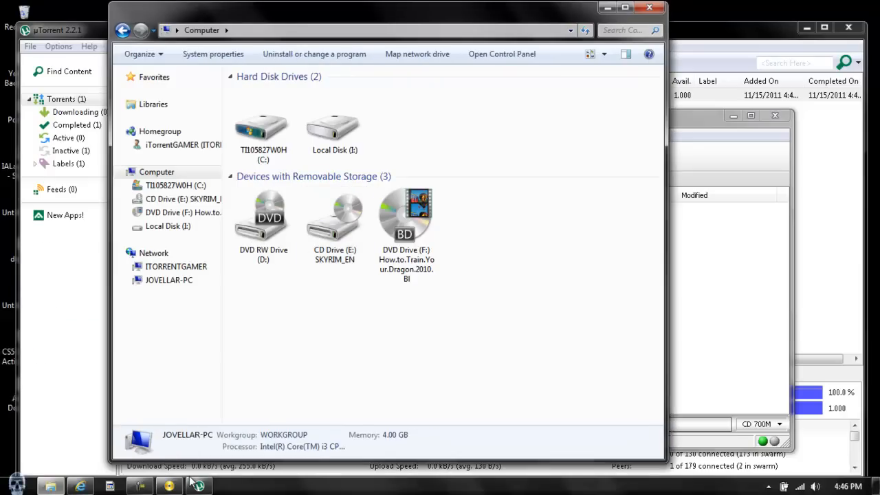
{"action": "left_click", "coordinate": [336, 218]}
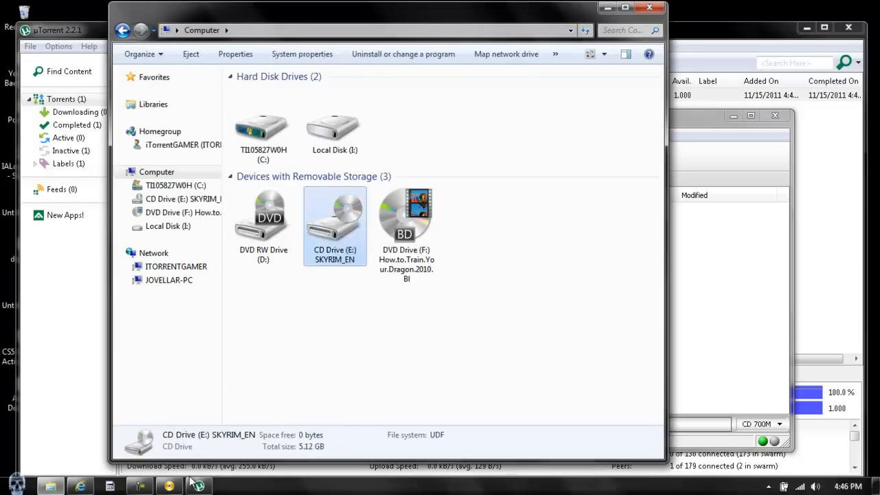
{"action": "double_click", "coordinate": [336, 218]}
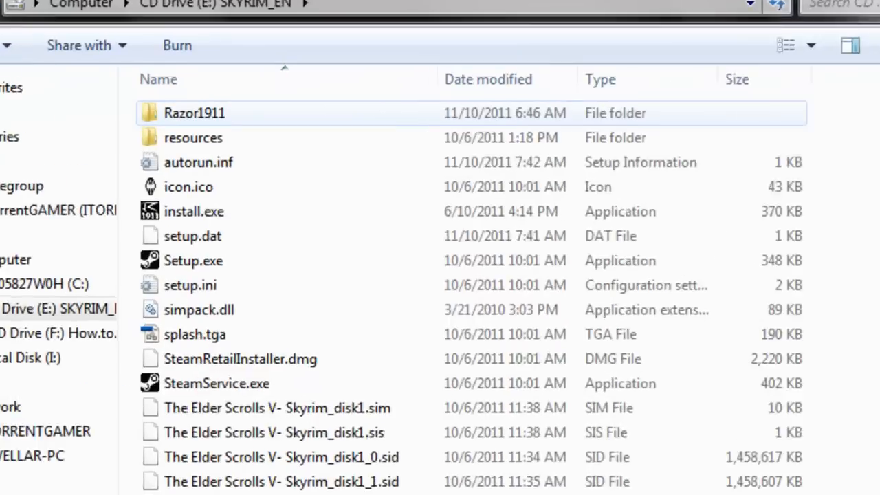
{"action": "mouse_move", "coordinate": [195, 113]}
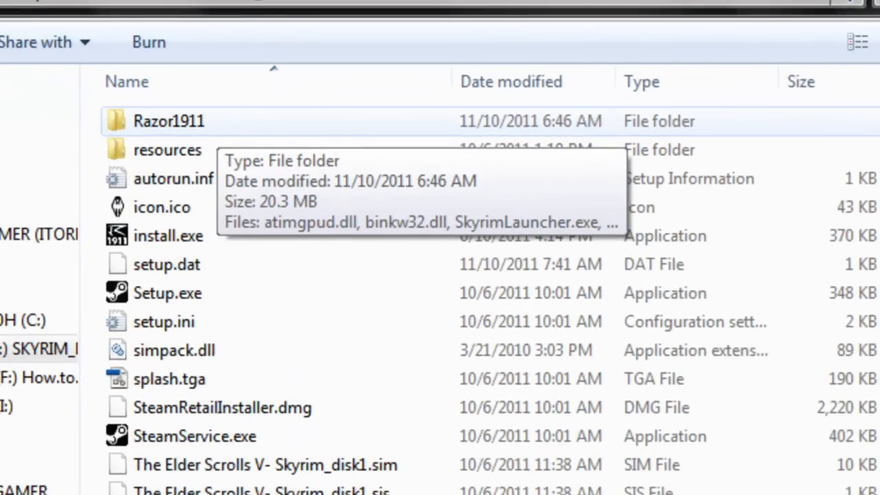
{"action": "left_click", "coordinate": [167, 121]}
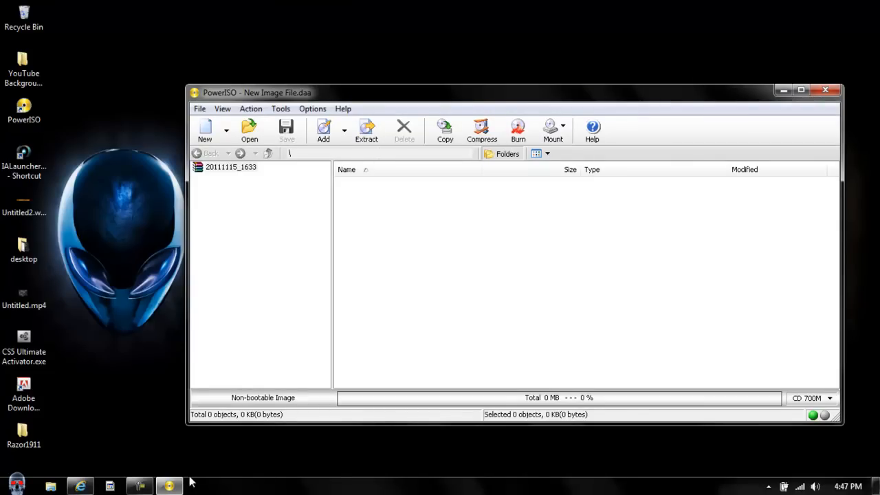
- Navigate from Computer into C:\Program Files (x86)
{"action": "left_click", "coordinate": [14, 484]}
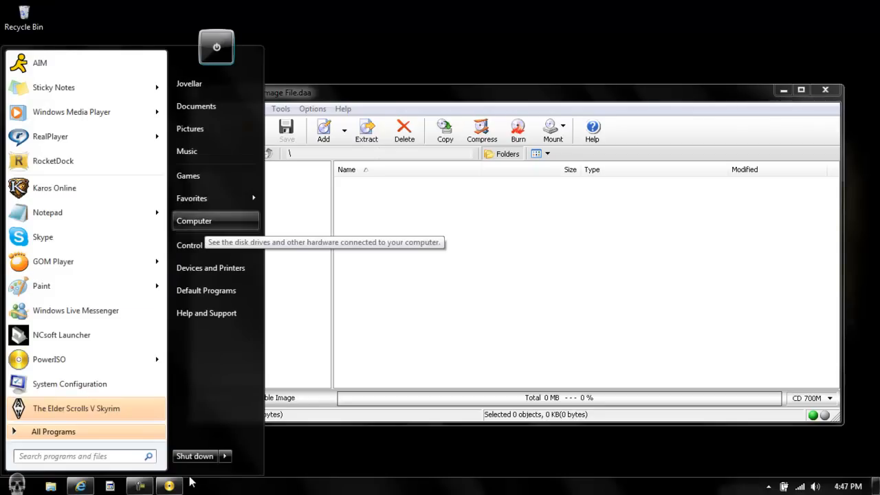
{"action": "left_click", "coordinate": [194, 220]}
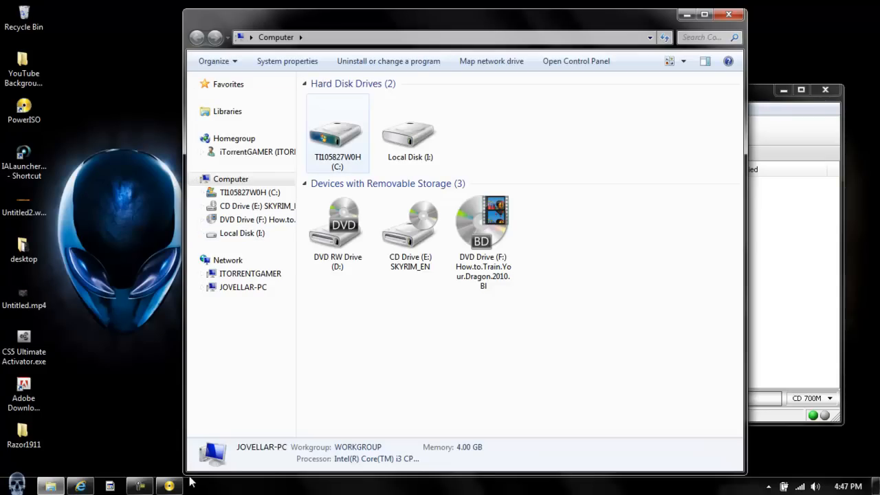
{"action": "double_click", "coordinate": [338, 130]}
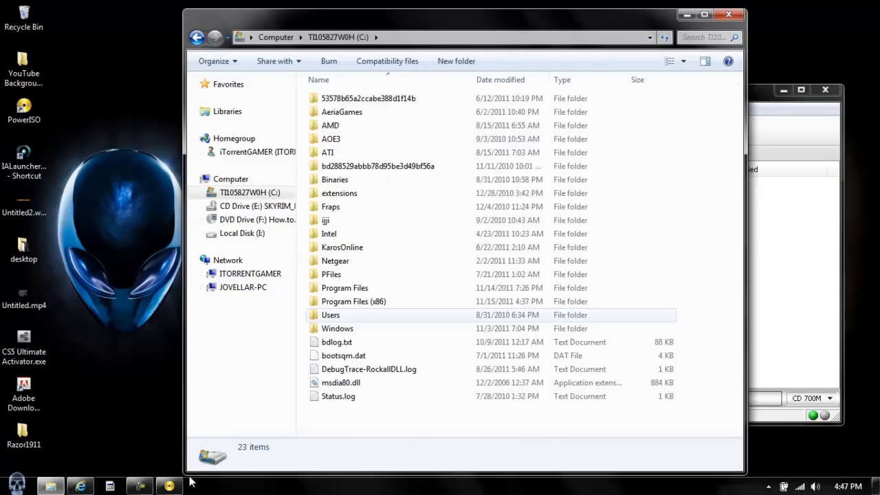
{"action": "left_click", "coordinate": [354, 301]}
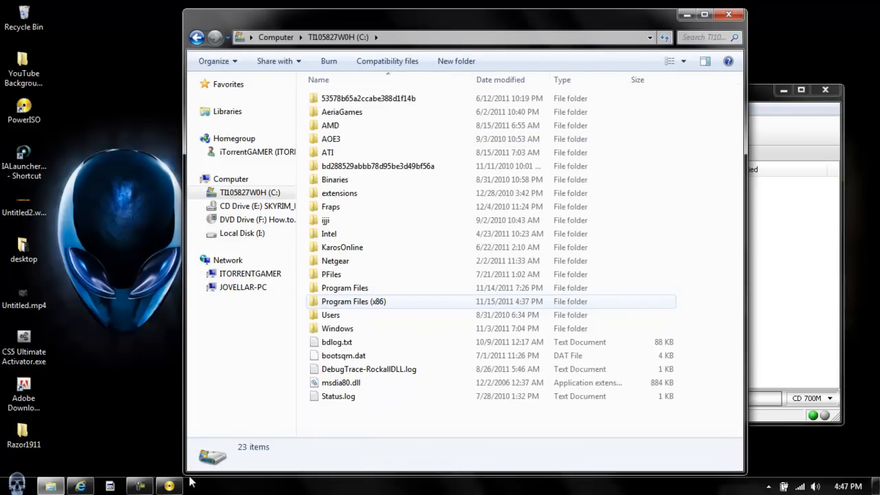
{"action": "mouse_move", "coordinate": [354, 301]}
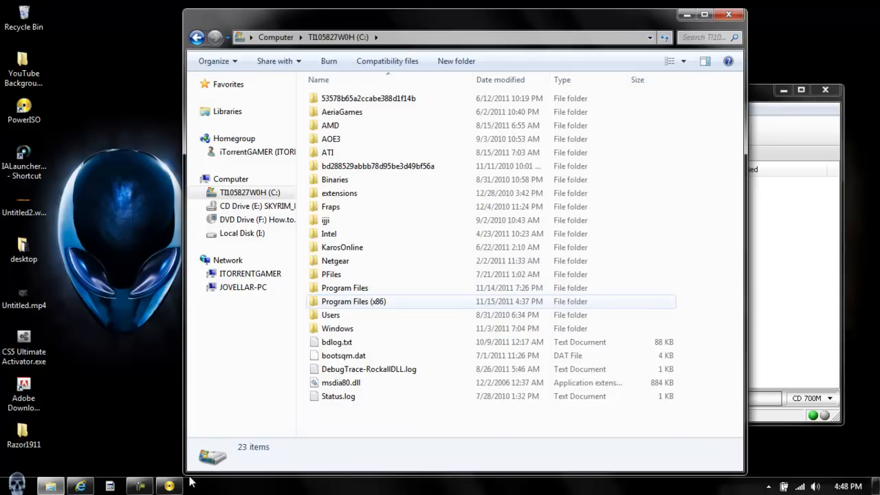
{"action": "left_click", "coordinate": [353, 301]}
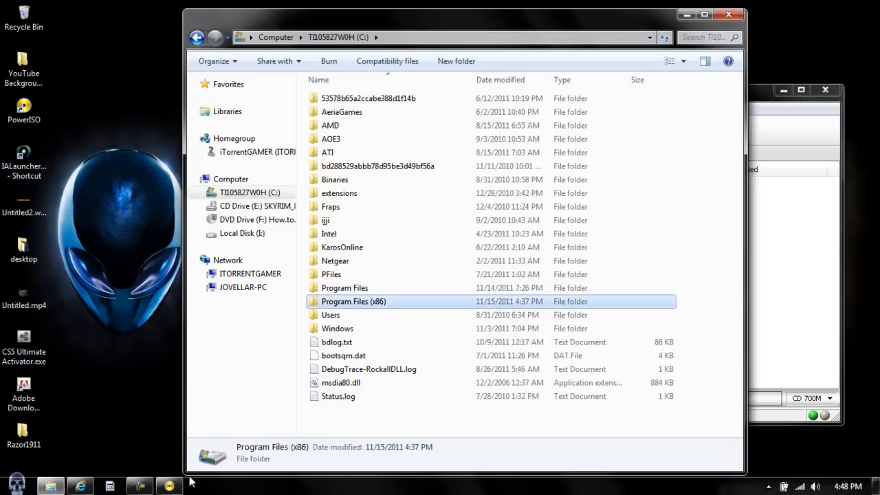
{"action": "double_click", "coordinate": [353, 301]}
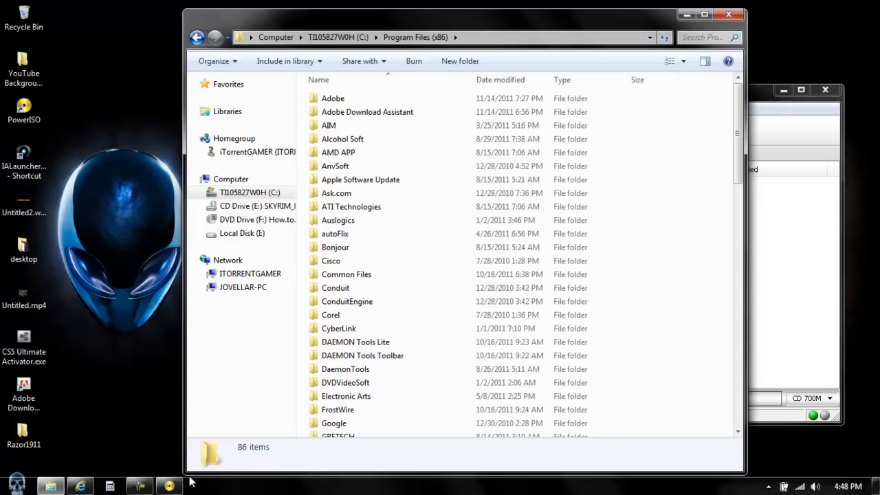
- Locate and enter The Elder Scrolls V Skyrim install folder
{"action": "scroll", "scroll_direction": "down", "scroll_amount": 3}
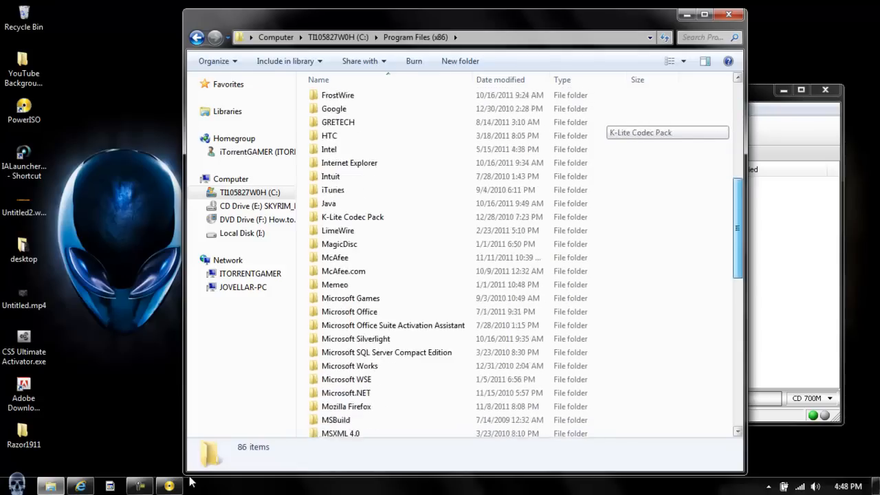
{"action": "scroll", "scroll_direction": "down", "scroll_amount": 3}
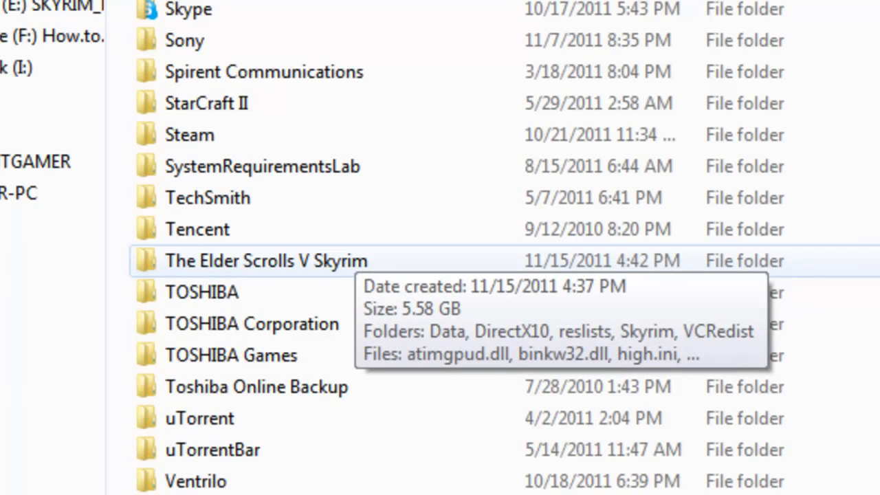
{"action": "double_click", "coordinate": [266, 261]}
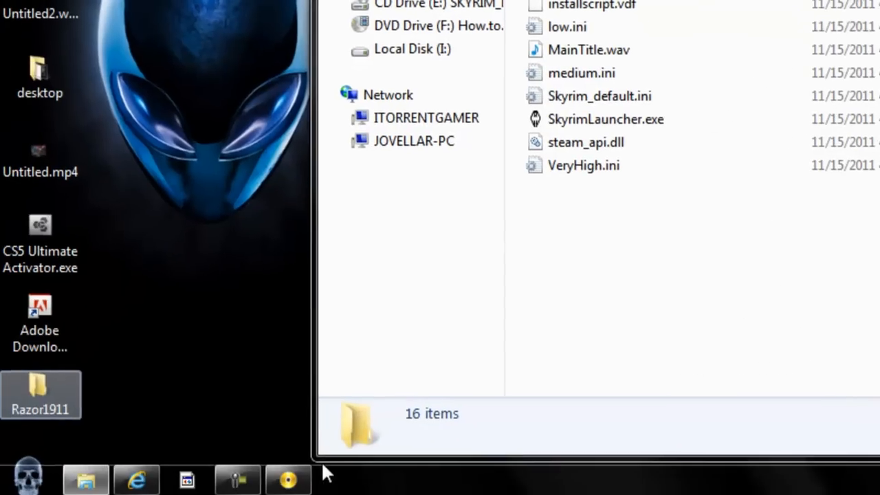
- Drag the Razor1911 crack files from the desktop folder into the Skyrim install folder
{"action": "double_click", "coordinate": [40, 393]}
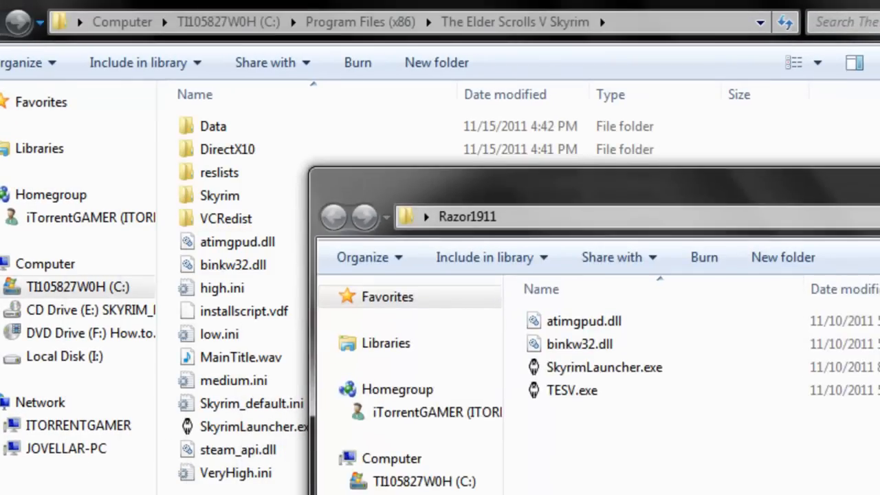
{"action": "left_click_drag", "start_coordinate": [468, 217], "coordinate": [563, 212]}
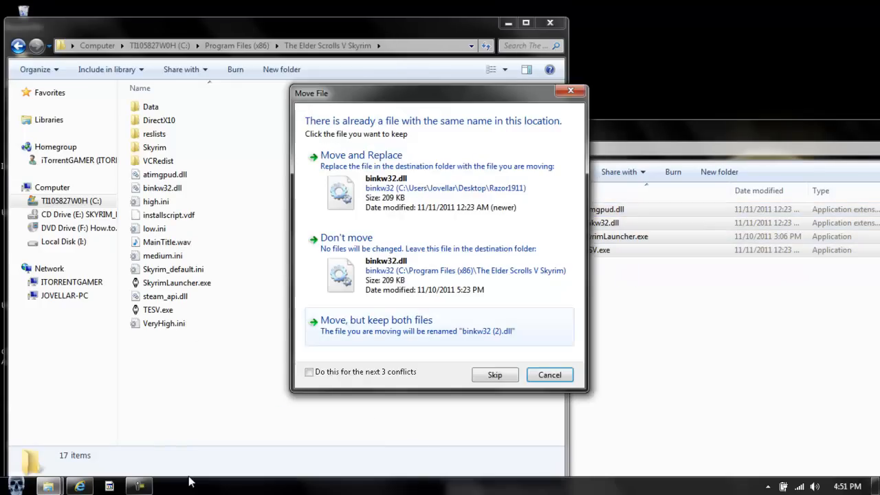
- Choose Move and Replace with Try Again for both conflicting DLLs, overwriting atimgpud.dll and binkw32.dll
{"action": "left_click", "coordinate": [360, 154]}
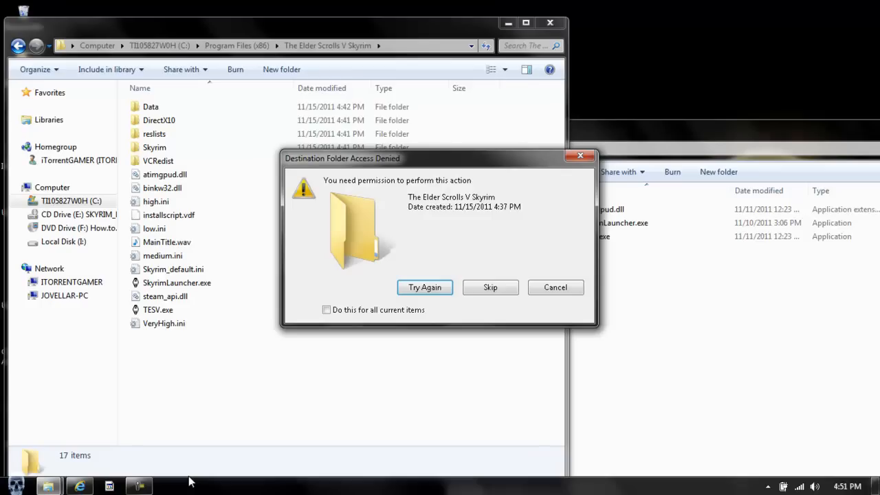
{"action": "left_click", "coordinate": [424, 287]}
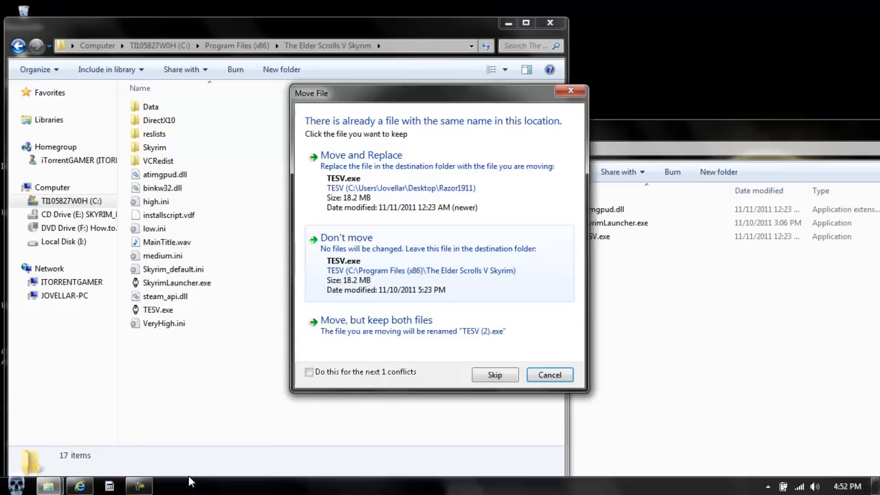
{"action": "left_click", "coordinate": [360, 154]}
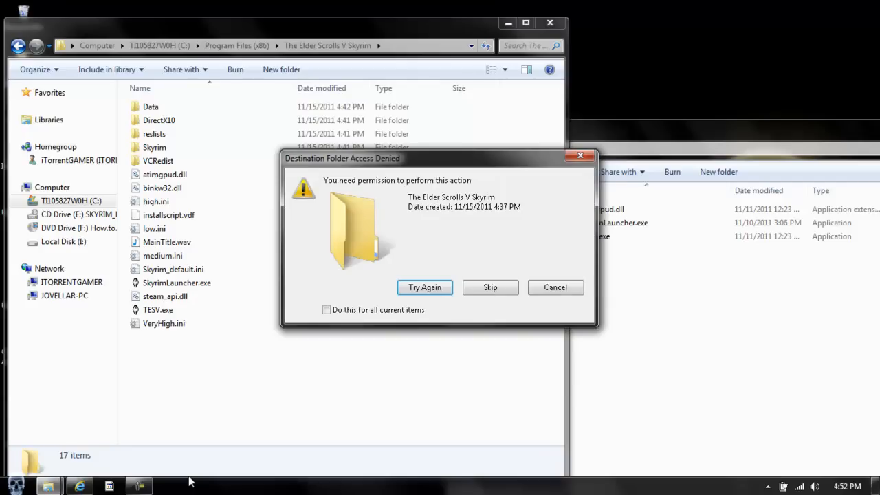
{"action": "left_click", "coordinate": [424, 287]}
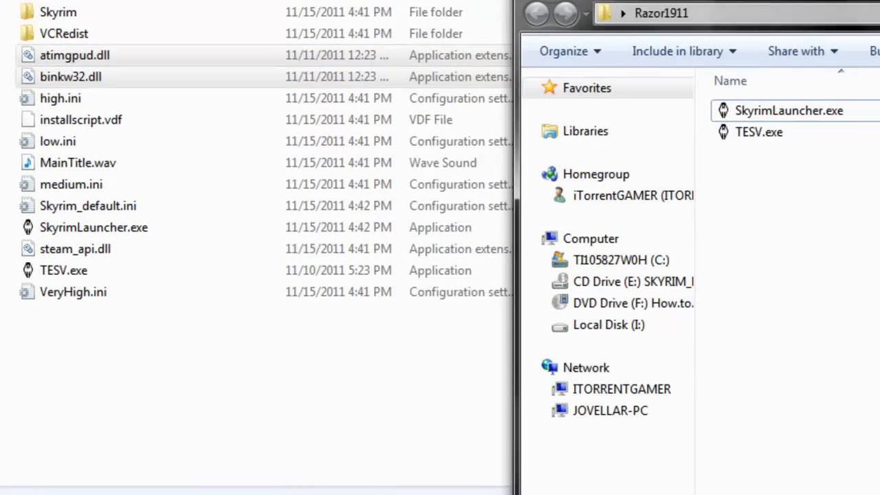
{"action": "mouse_move", "coordinate": [759, 132]}
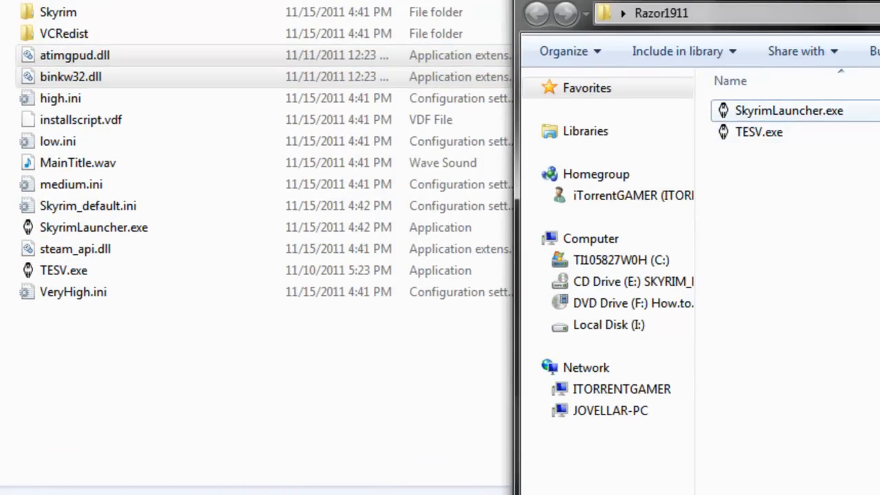
{"action": "mouse_move", "coordinate": [759, 132]}
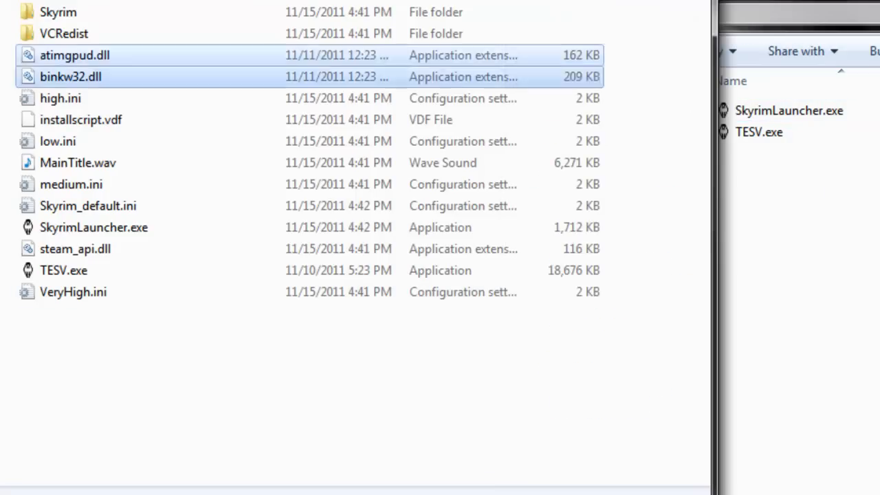
- Delete the original SkyrimLauncher.exe so the crack SkyrimLauncher.exe and TESV.exe take its place
{"action": "left_click", "coordinate": [63, 270]}
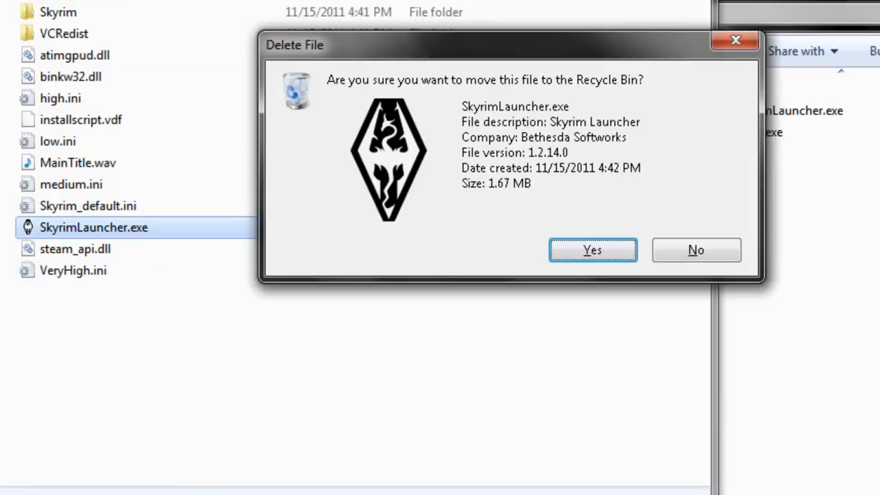
{"action": "left_click", "coordinate": [591, 250]}
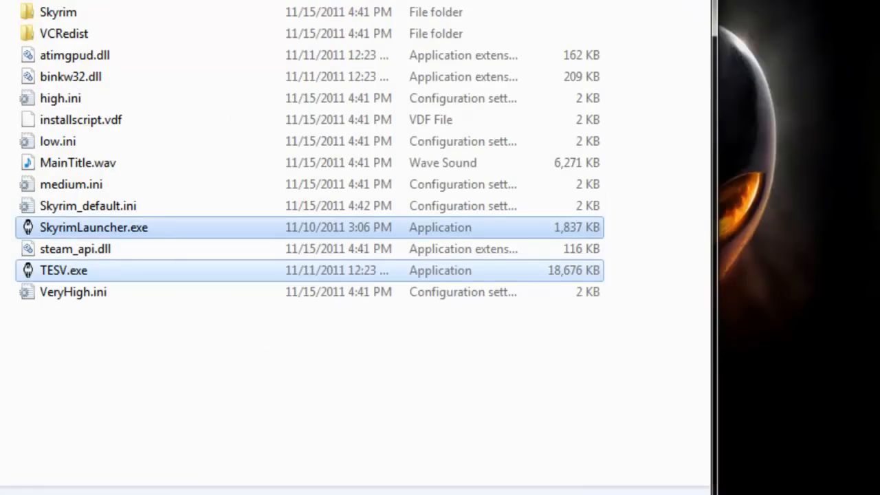
{"action": "left_click", "coordinate": [93, 226]}
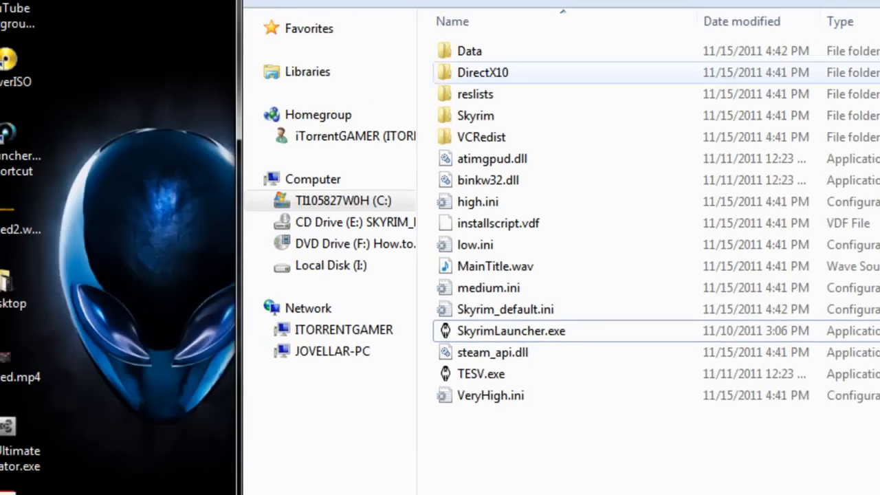
- Run the cracked SkyrimLauncher.exe and accept its detected High Quality video settings
{"action": "double_click", "coordinate": [510, 330]}
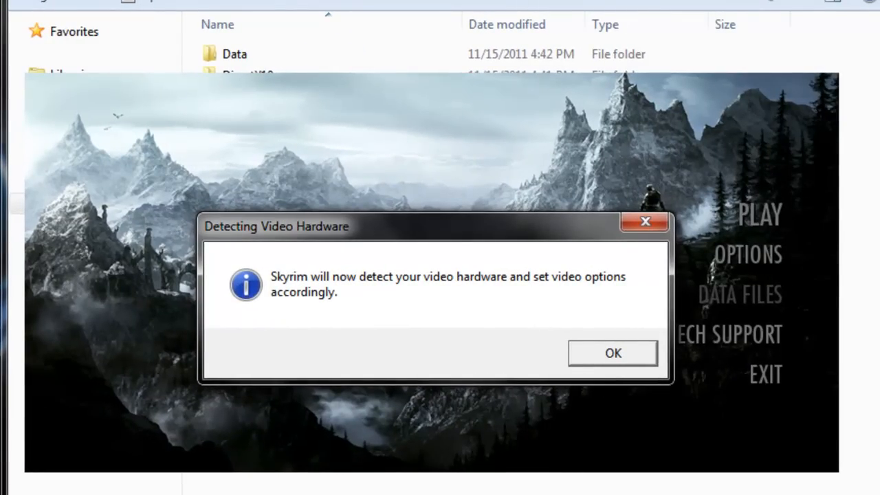
{"action": "left_click", "coordinate": [612, 352]}
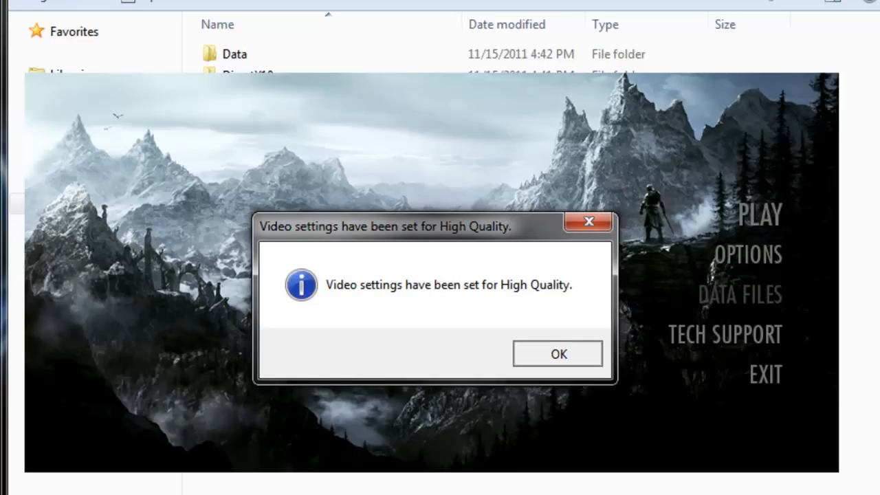
{"action": "left_click", "coordinate": [558, 353]}
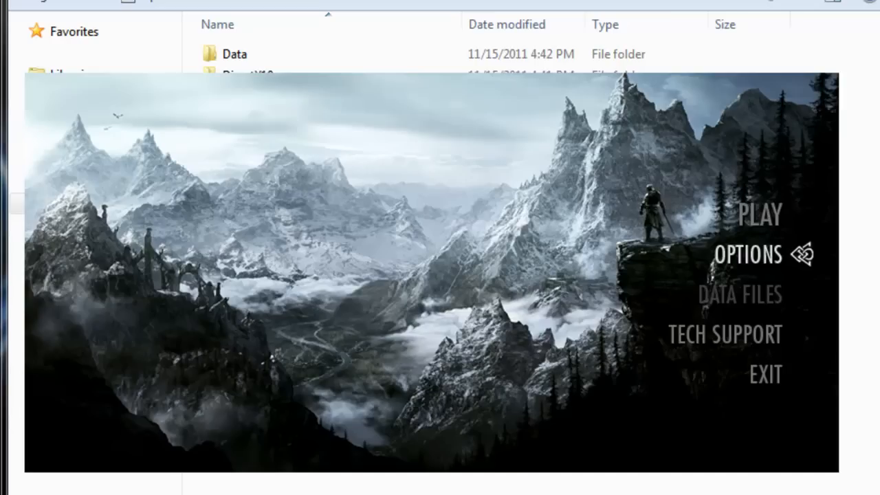
- In Options set graphics detail to Ultra High Quality, confirm it, and exit the launcher
{"action": "left_click", "coordinate": [748, 254]}
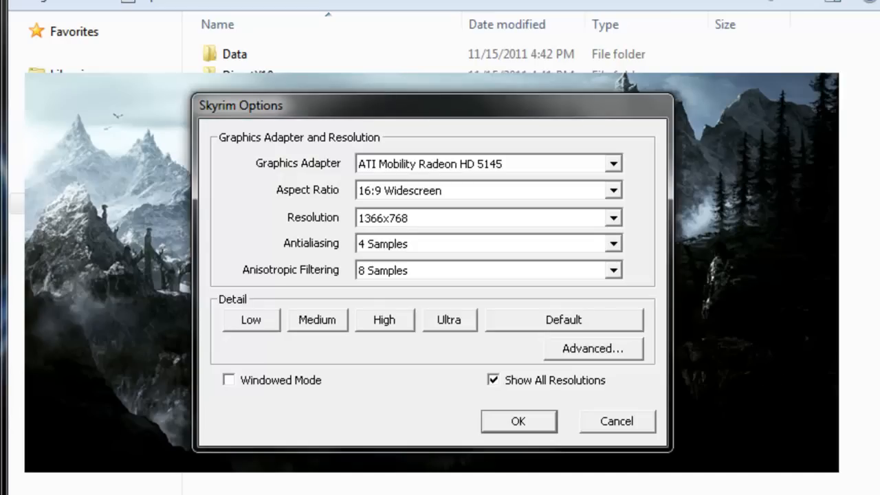
{"action": "left_click", "coordinate": [448, 318]}
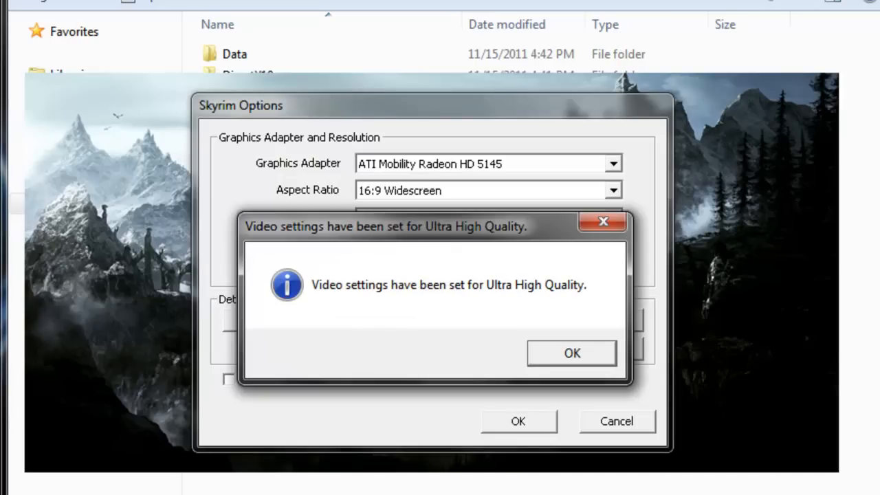
{"action": "left_click", "coordinate": [572, 352]}
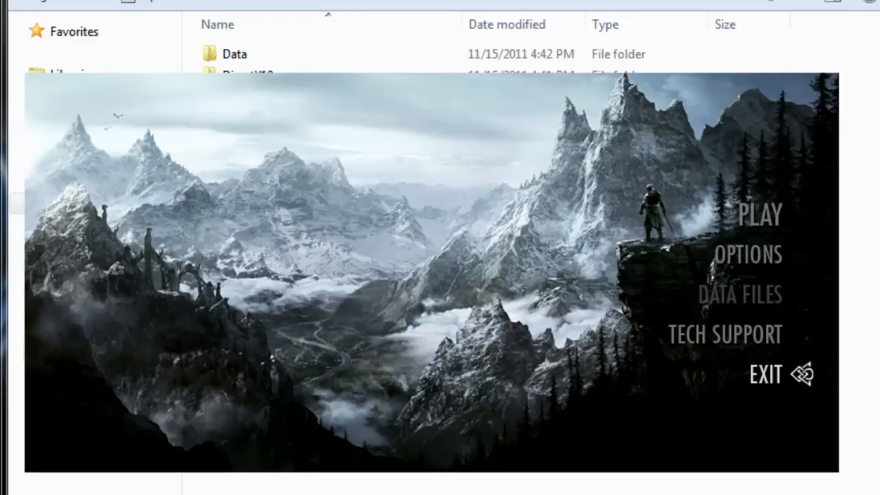
{"action": "left_click", "coordinate": [761, 374]}
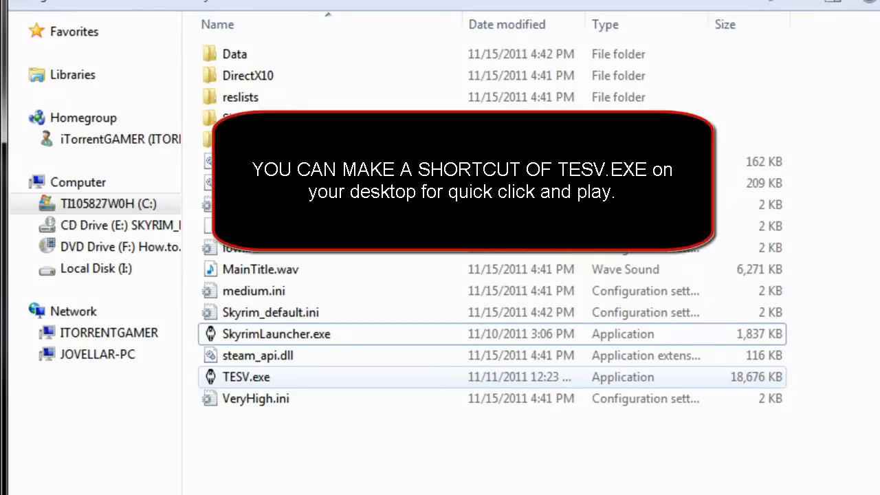
{"action": "left_click", "coordinate": [247, 377]}
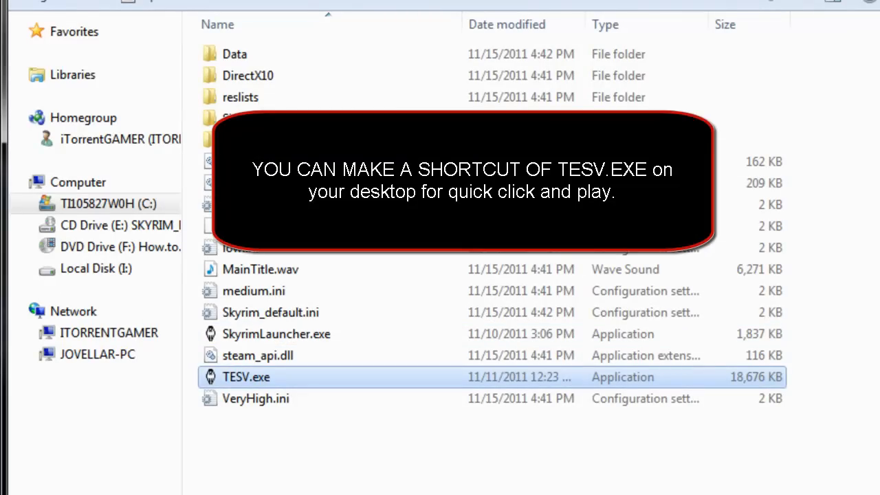